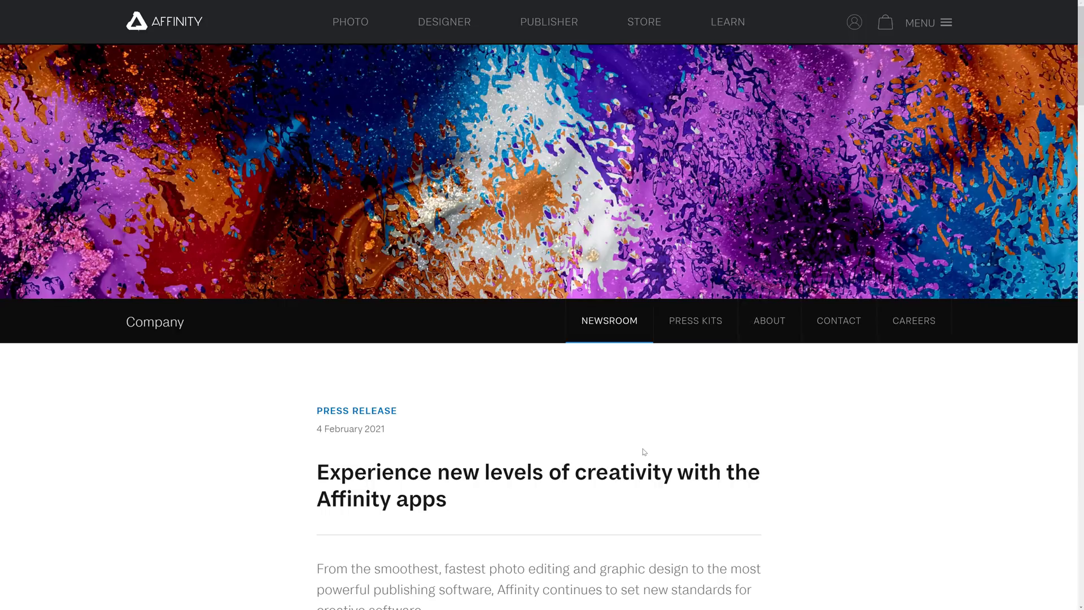
# Scroll the Affinity press release down to the version 1.9 launch paragraph
pyautogui.scroll(-3)
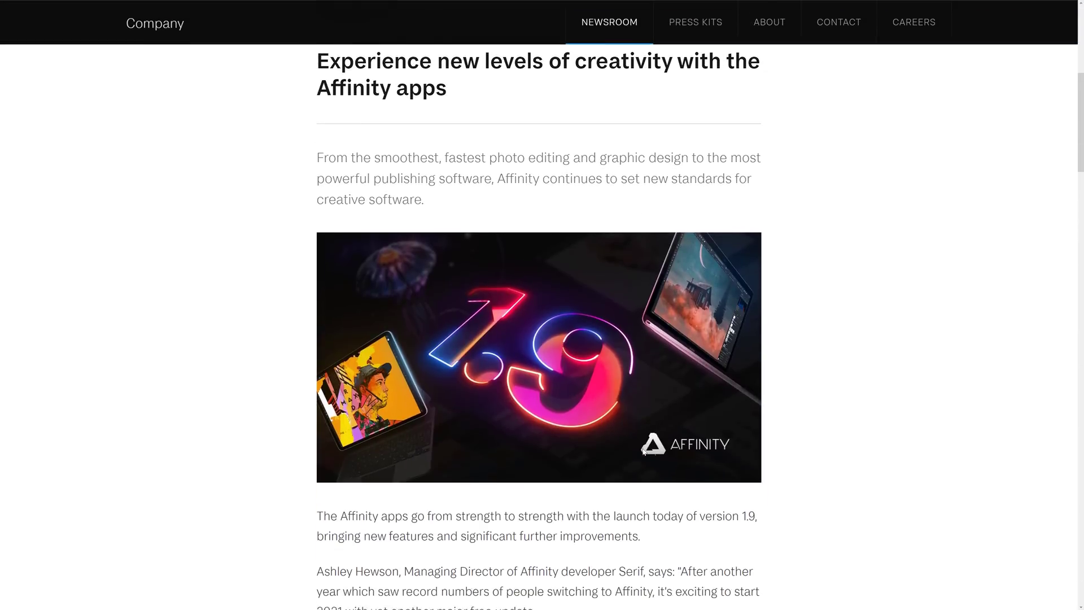
pyautogui.scroll(-3)
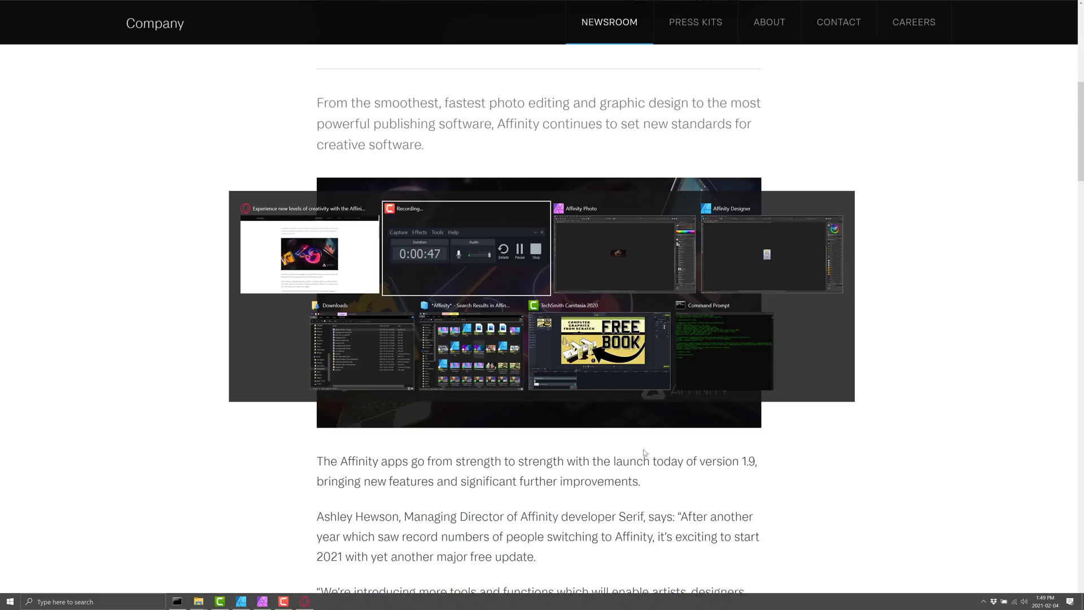
# Inspect the rabbit magician composite up close at the girl's head rising from the hat, then switch windows
pyautogui.click(241, 600)
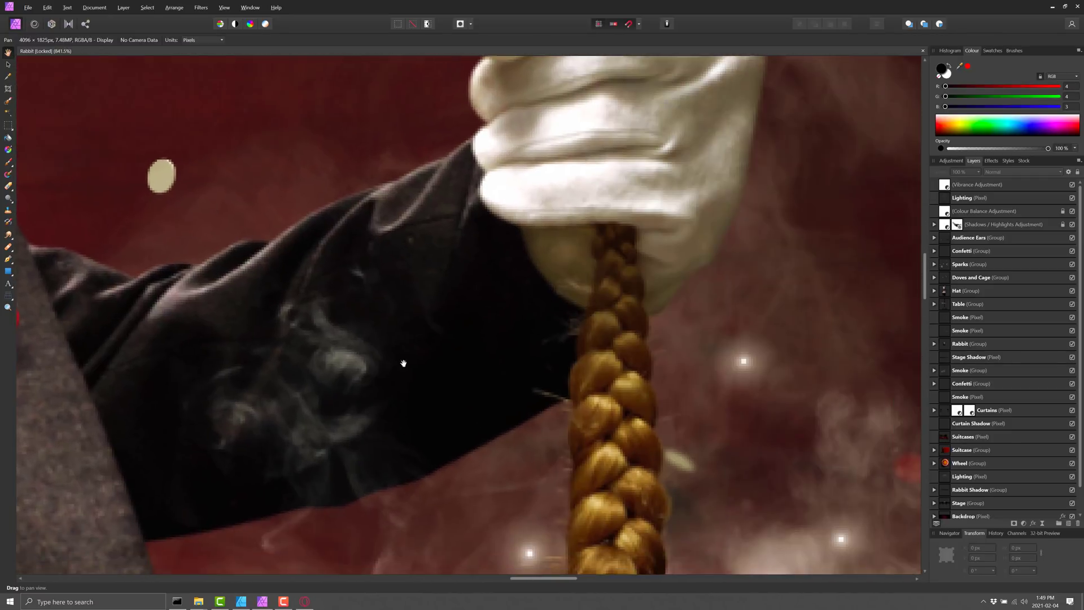
pyautogui.scroll(-3)
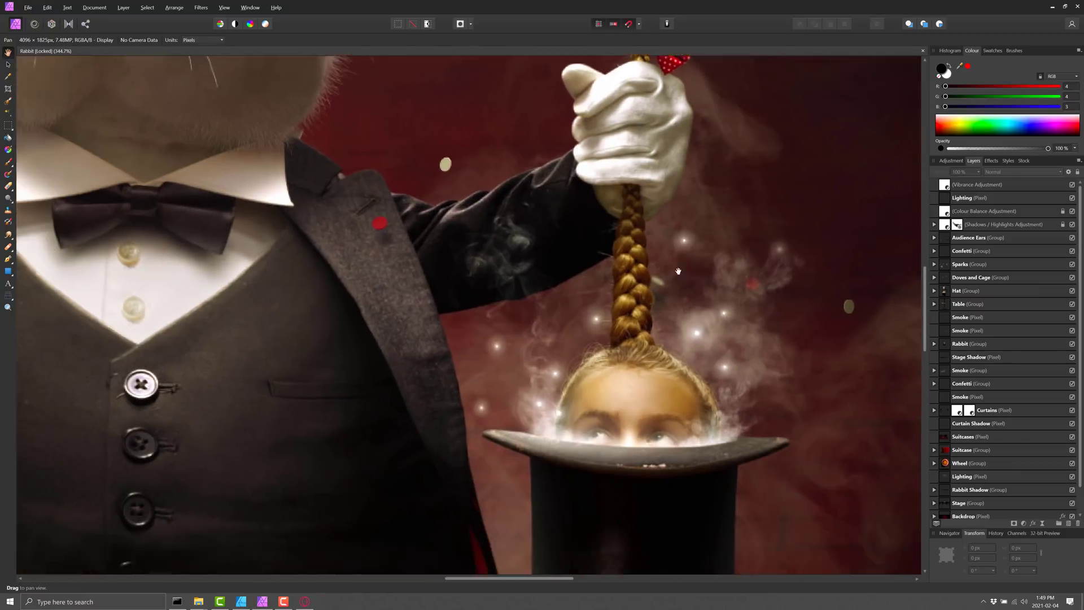
pyautogui.moveTo(678, 270); pyautogui.dragTo(709, 249)
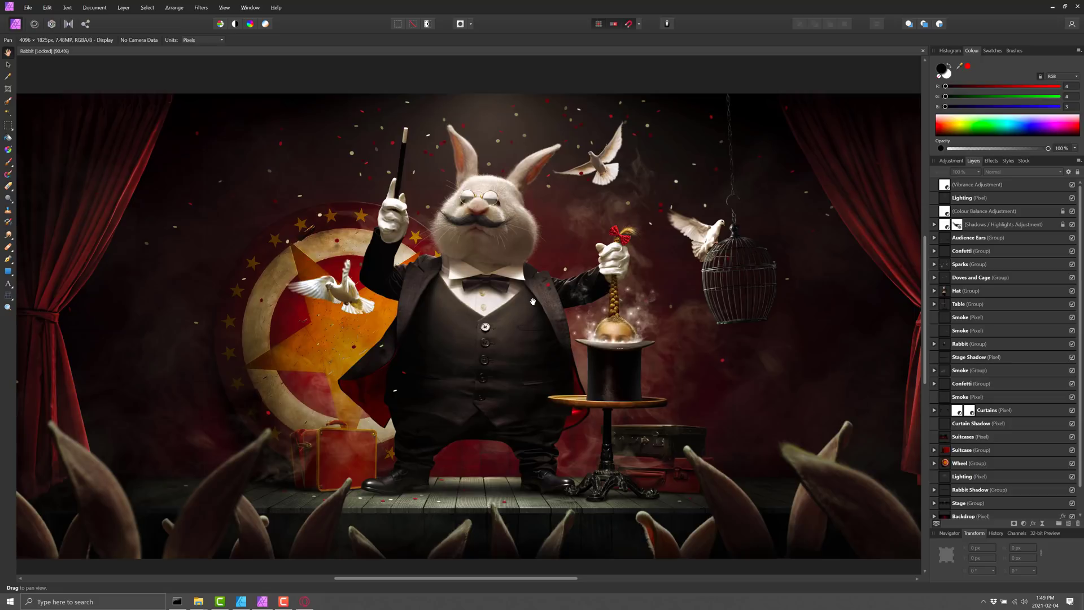
pyautogui.press('alt+tab')
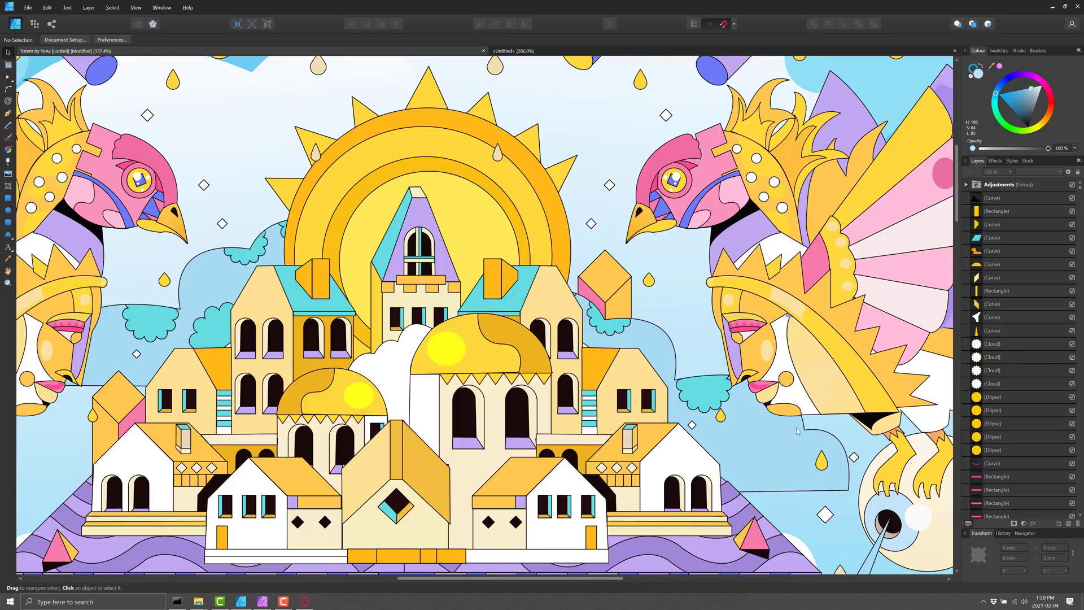
# View the whole city illustration, return to Affinity Photo, then switch to the browser's Affinity Photo 1.9 article
pyautogui.click(515, 277)
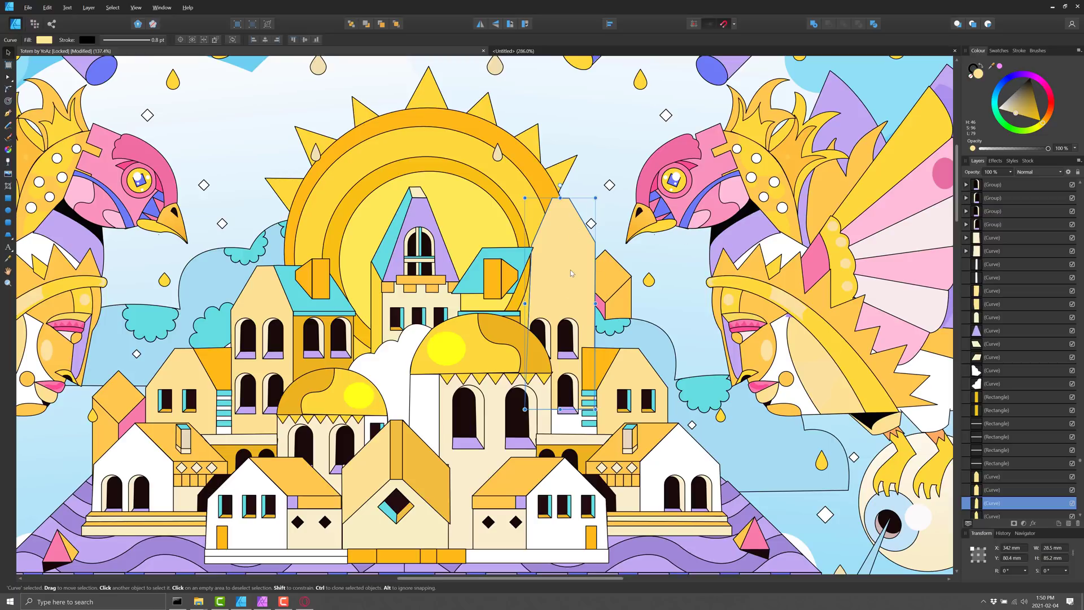
pyautogui.click(966, 184)
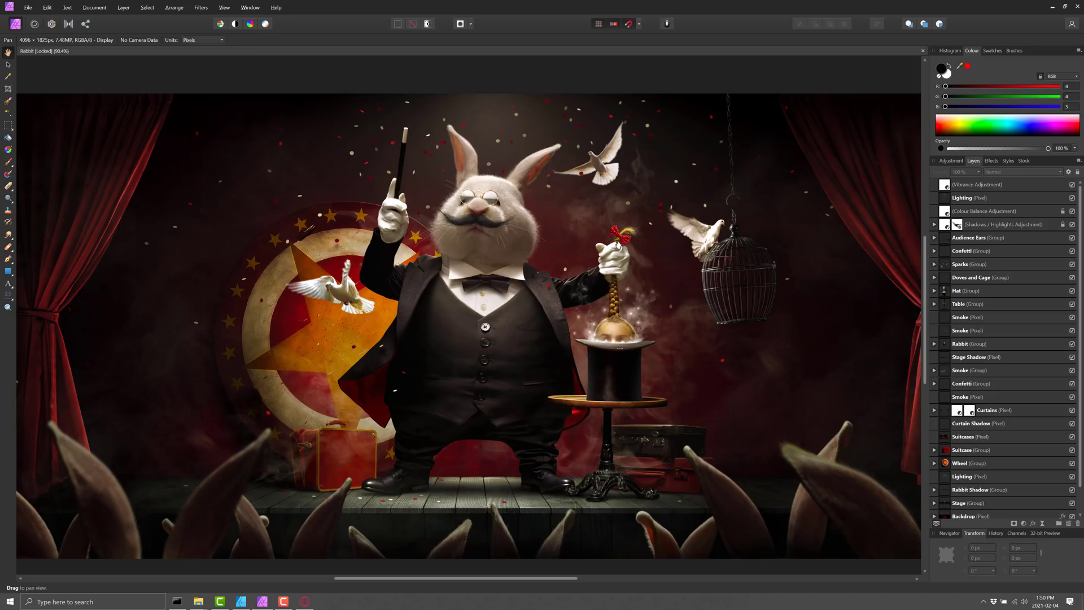
pyautogui.moveTo(709, 217)
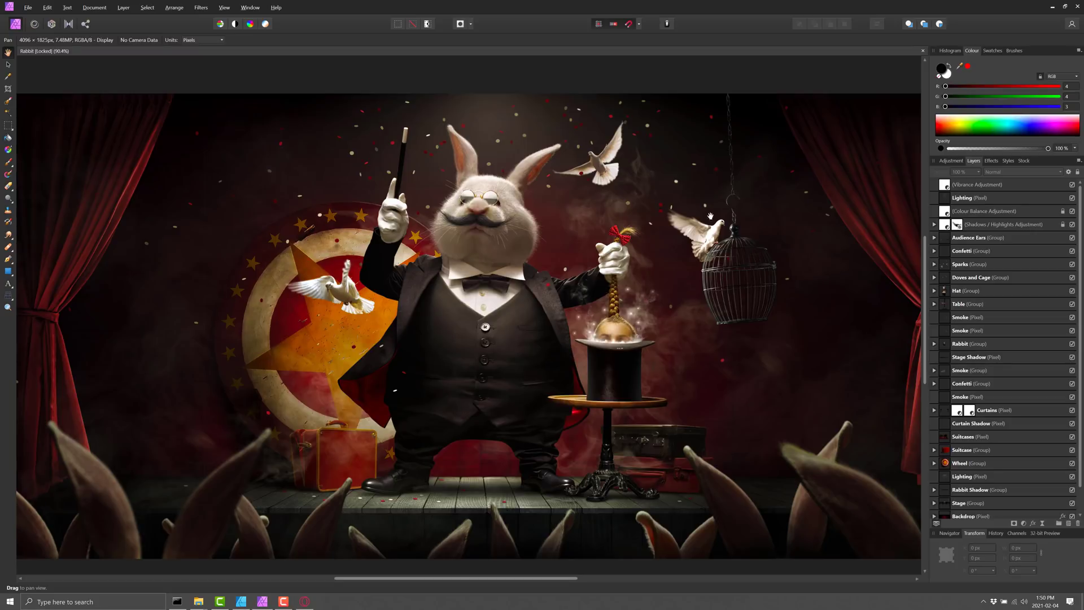
pyautogui.moveTo(593, 300)
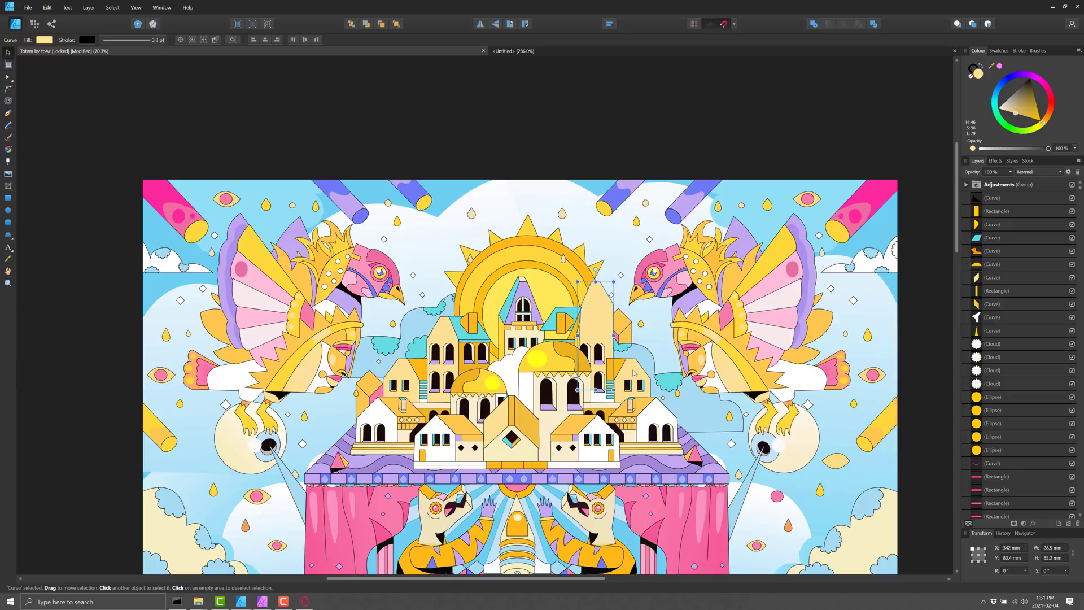
pyautogui.moveTo(636, 296)
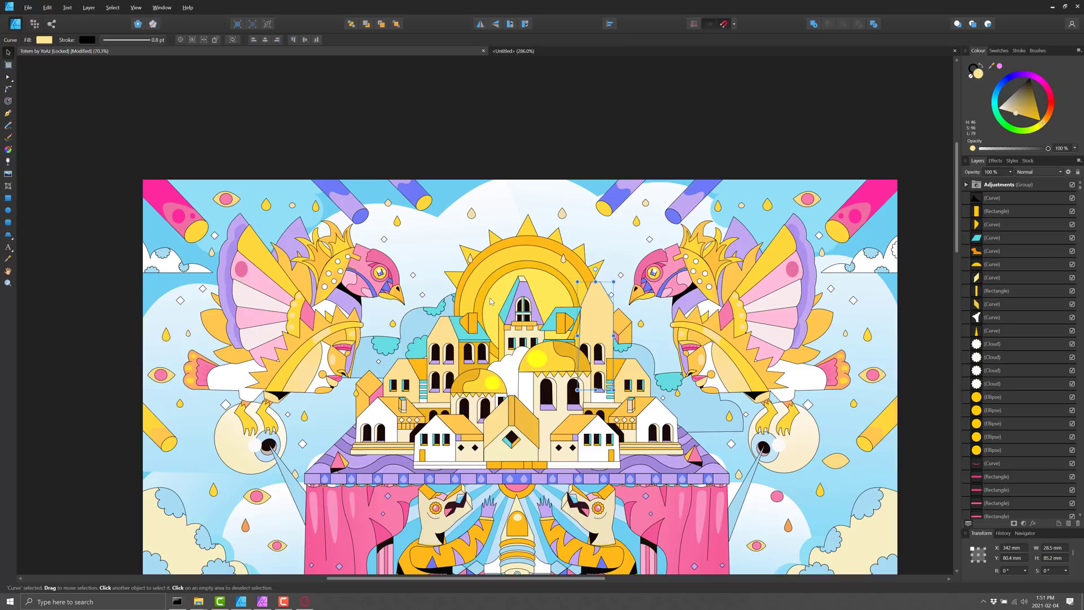
pyautogui.press('alt+tab')
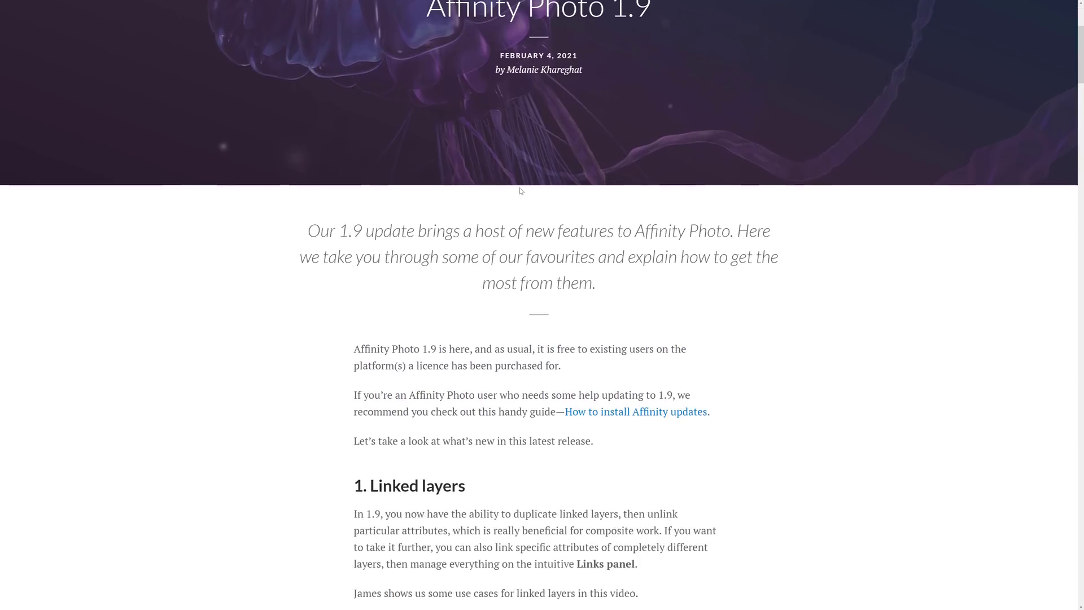
# Read down past linked layers and astrophotography stacking to Hardware acceleration on Windows
pyautogui.scroll(-3)
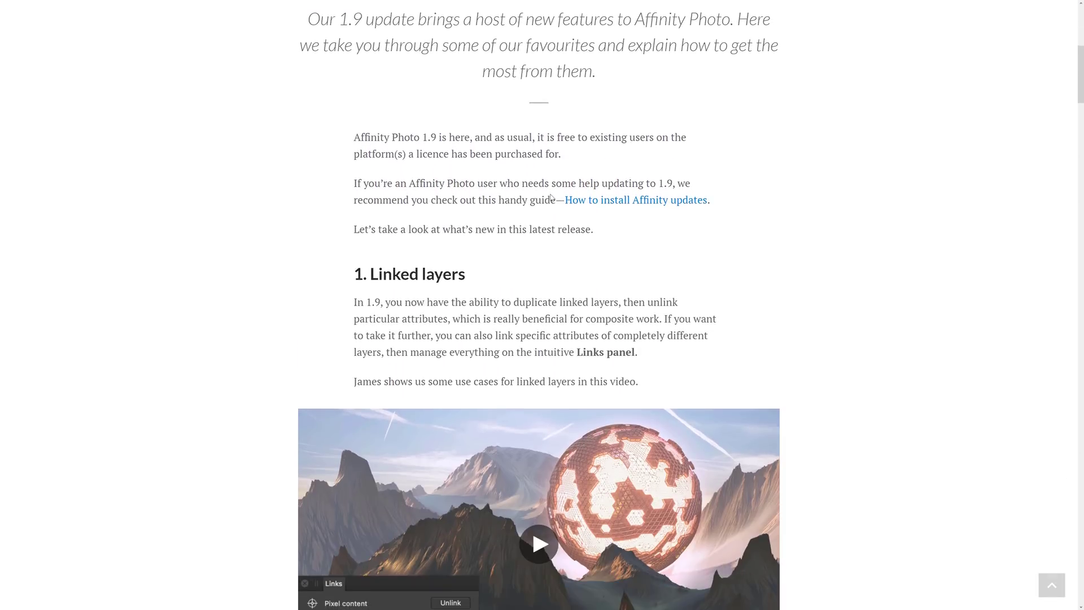
pyautogui.scroll(-3)
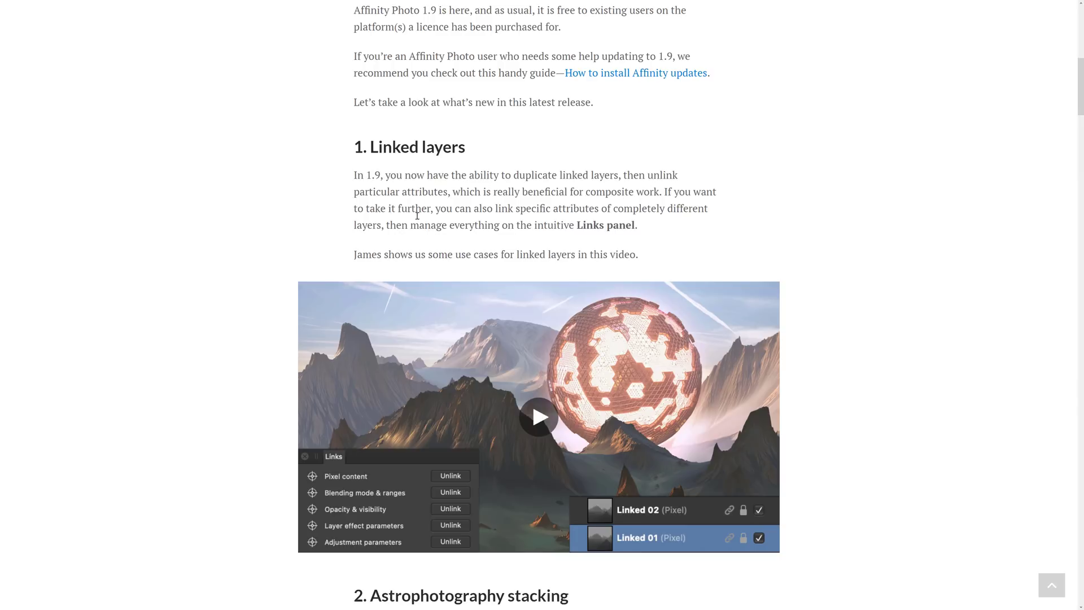
pyautogui.moveTo(663, 211)
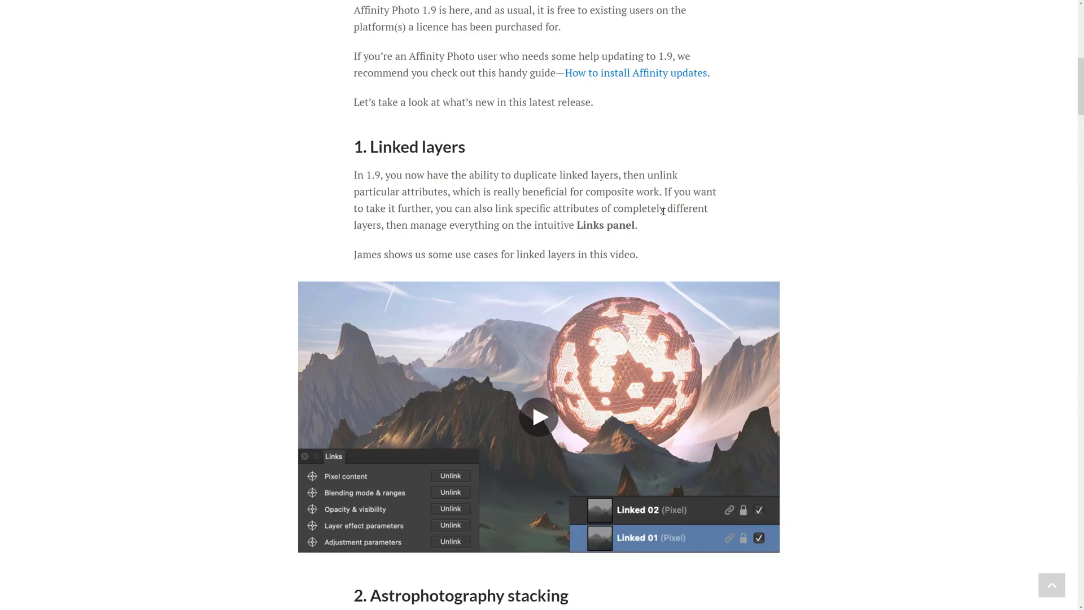
pyautogui.moveTo(441, 238)
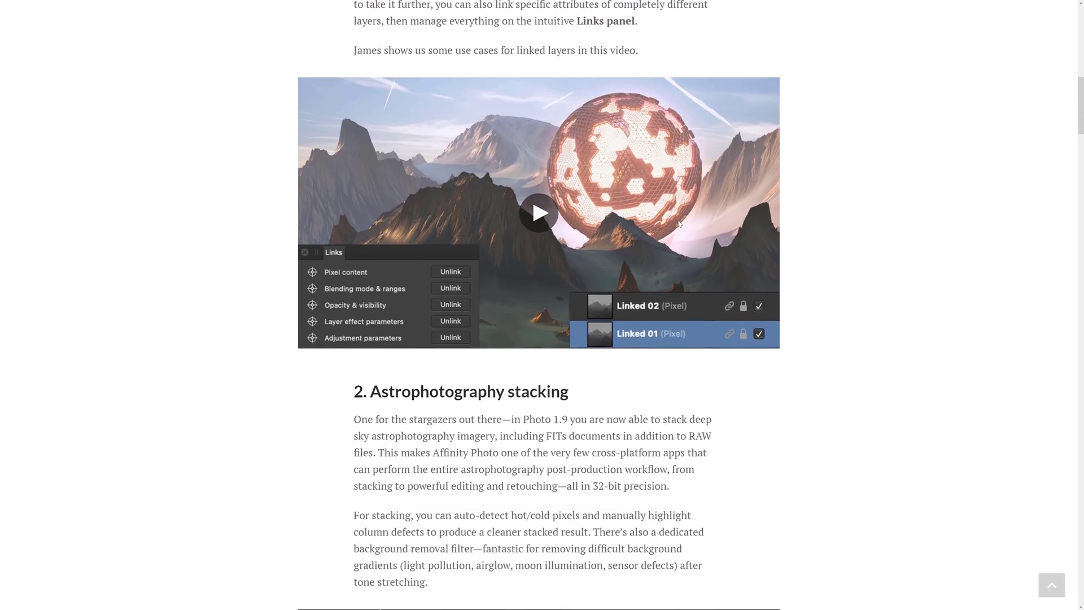
pyautogui.scroll(-3)
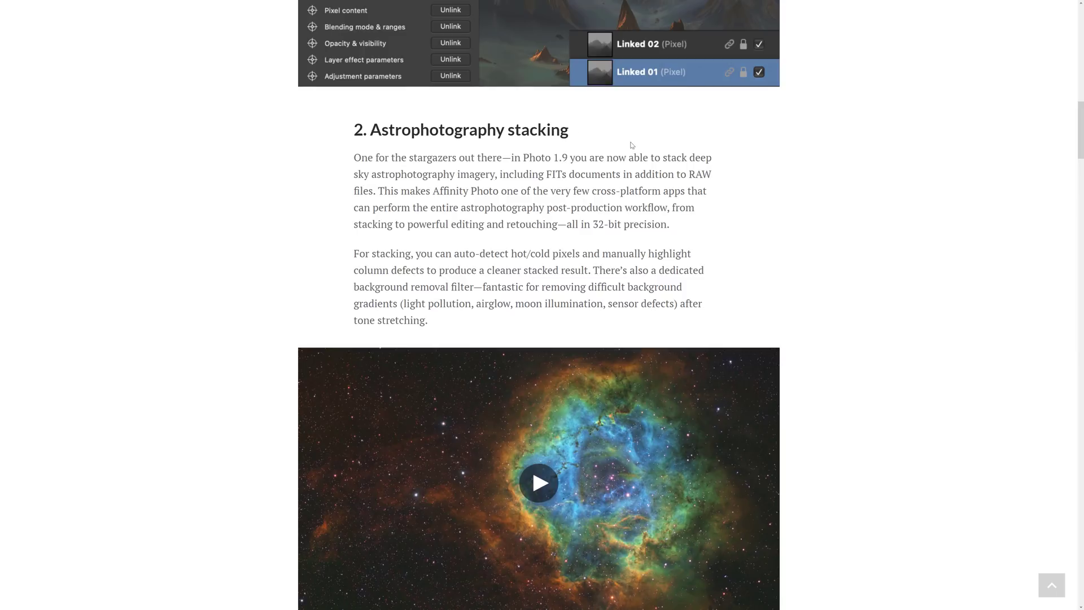
pyautogui.moveTo(659, 161)
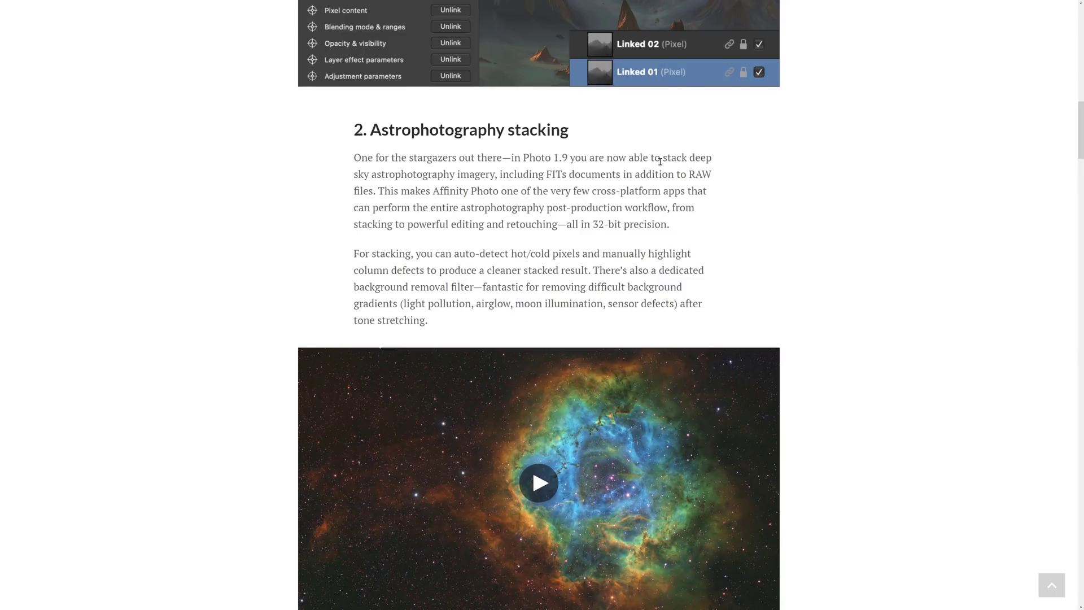
pyautogui.moveTo(498, 177)
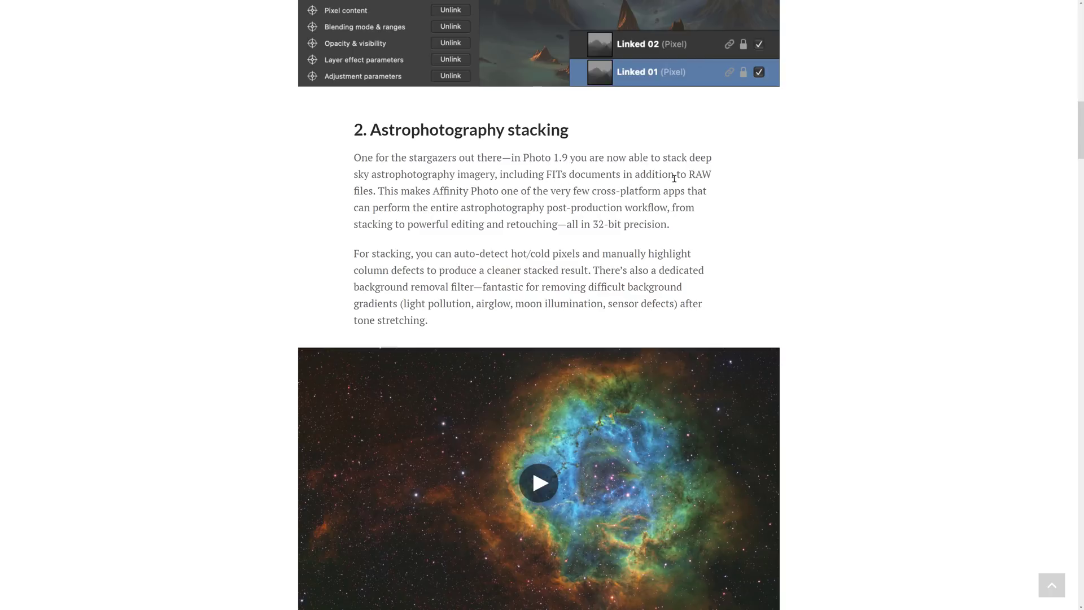
pyautogui.moveTo(487, 187)
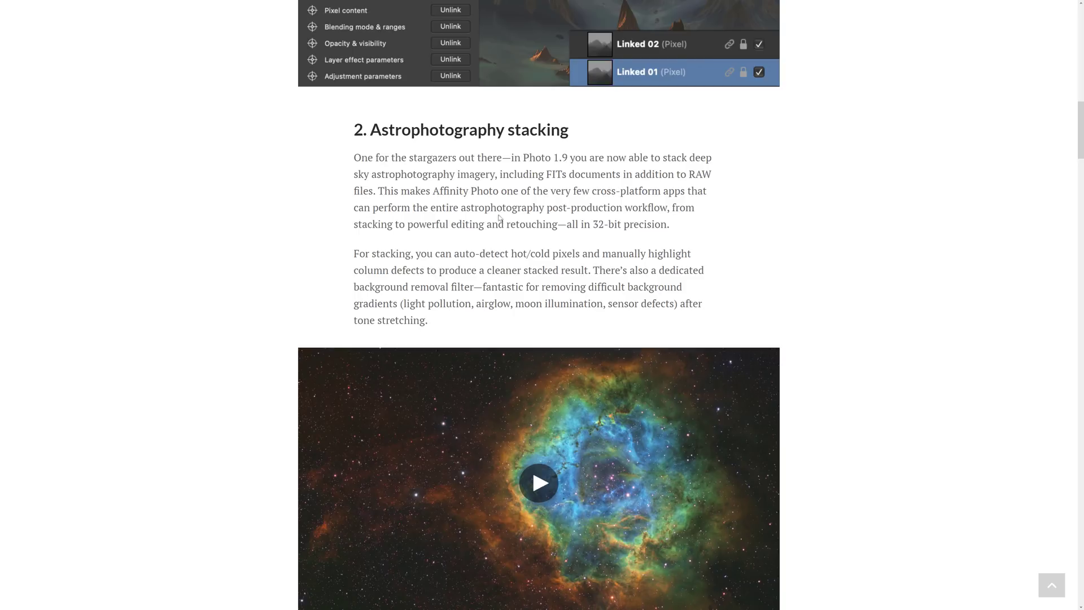
pyautogui.moveTo(736, 218)
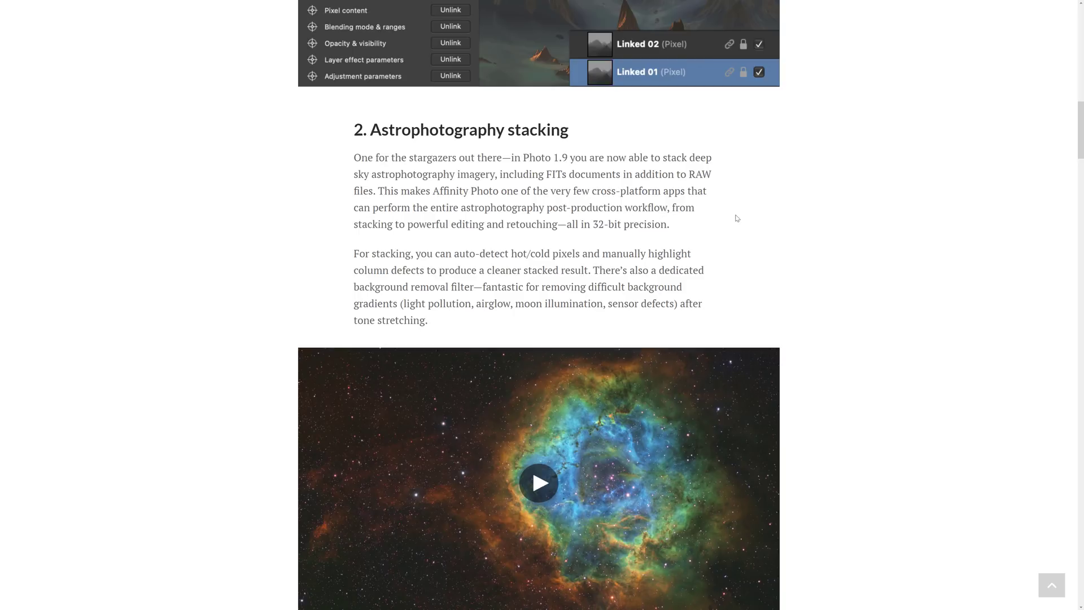
pyautogui.scroll(-3)
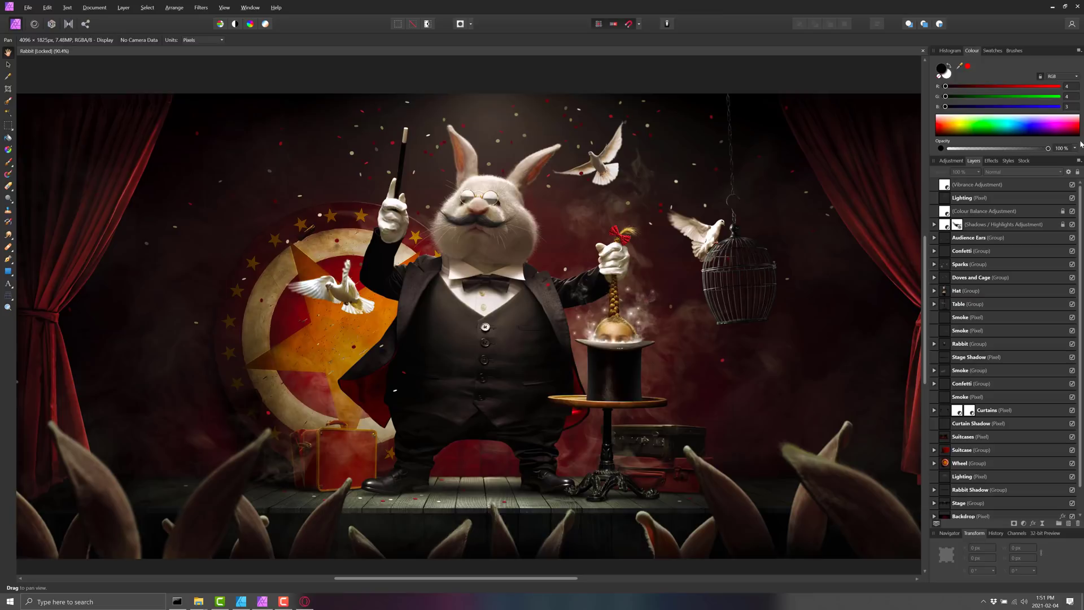
pyautogui.moveTo(1006, 331)
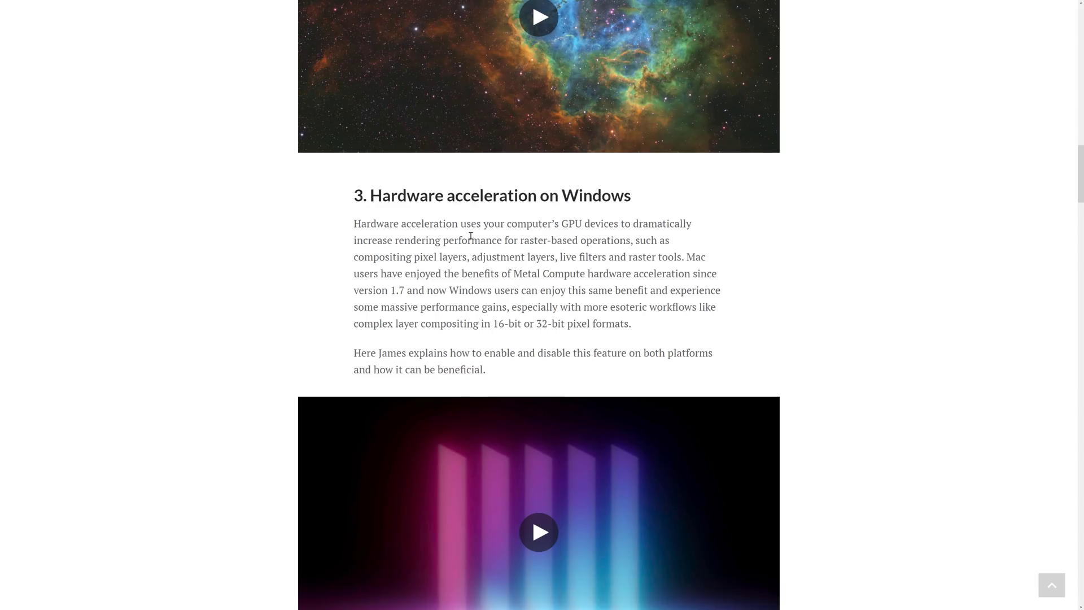
pyautogui.moveTo(678, 239)
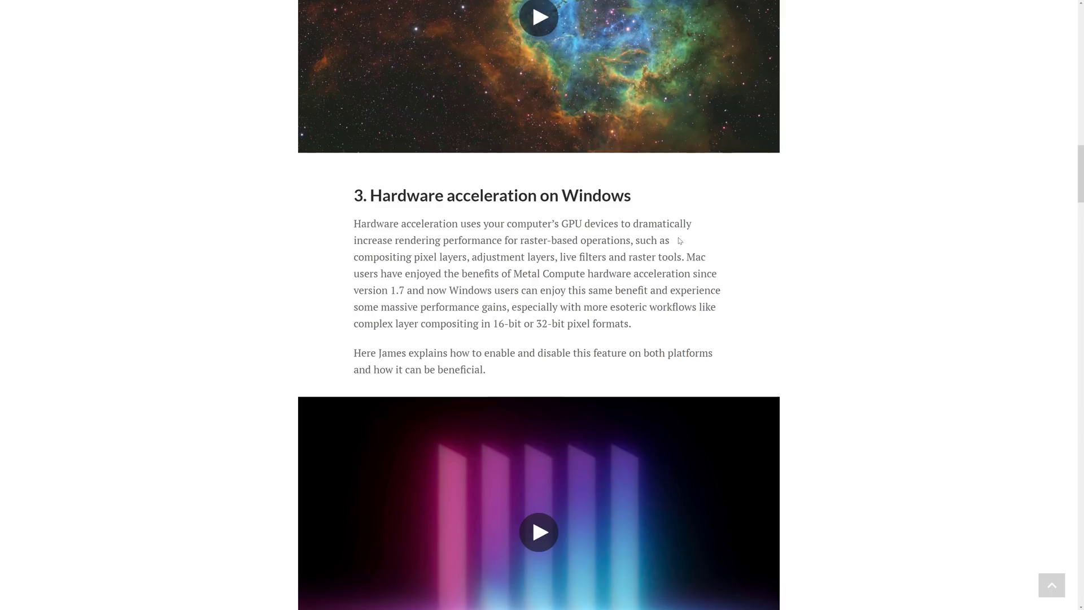
pyautogui.moveTo(514, 245)
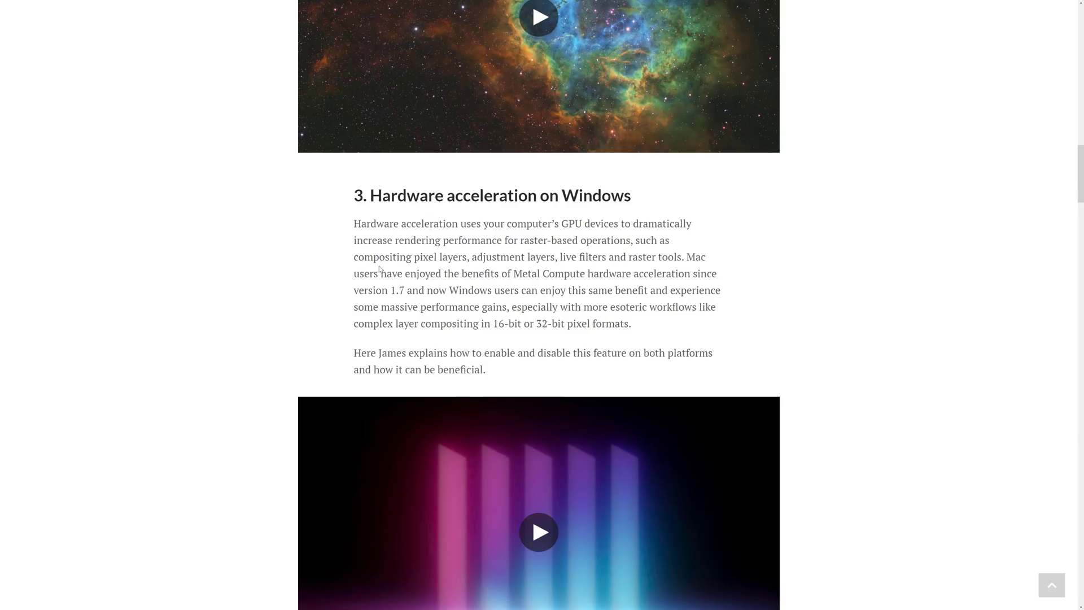
pyautogui.moveTo(571, 257)
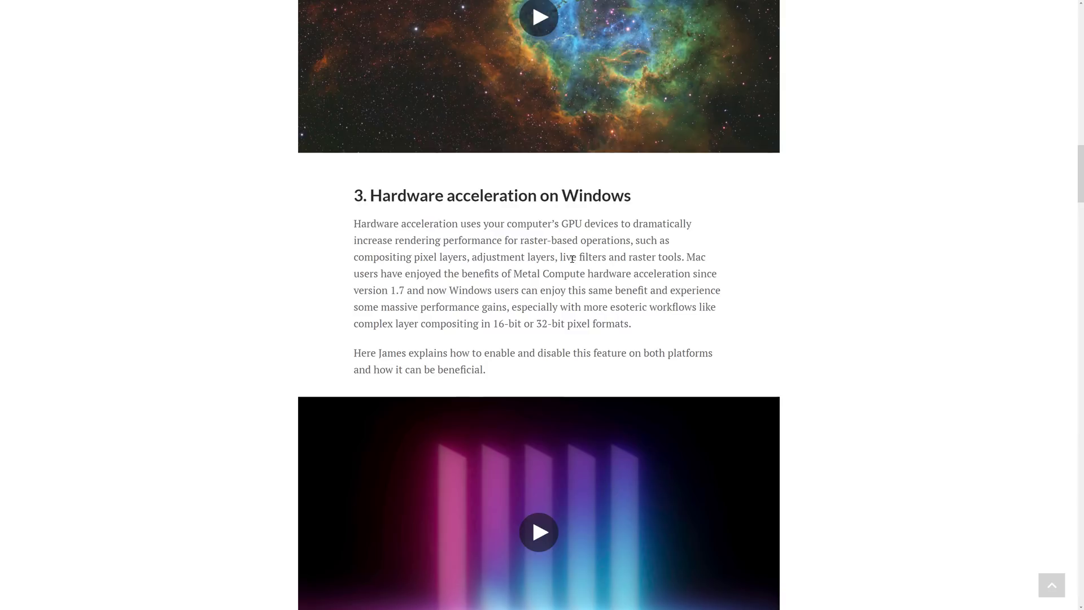
pyautogui.moveTo(566, 266)
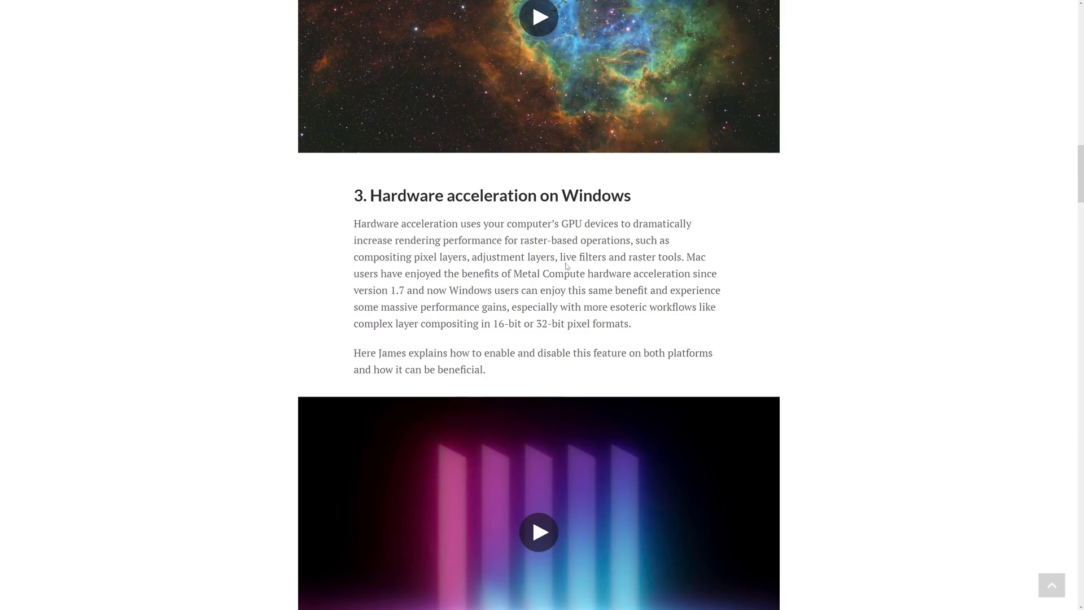
# Read down the remaining sections and highlight the sentence describing Live Liquify
pyautogui.scroll(-3)
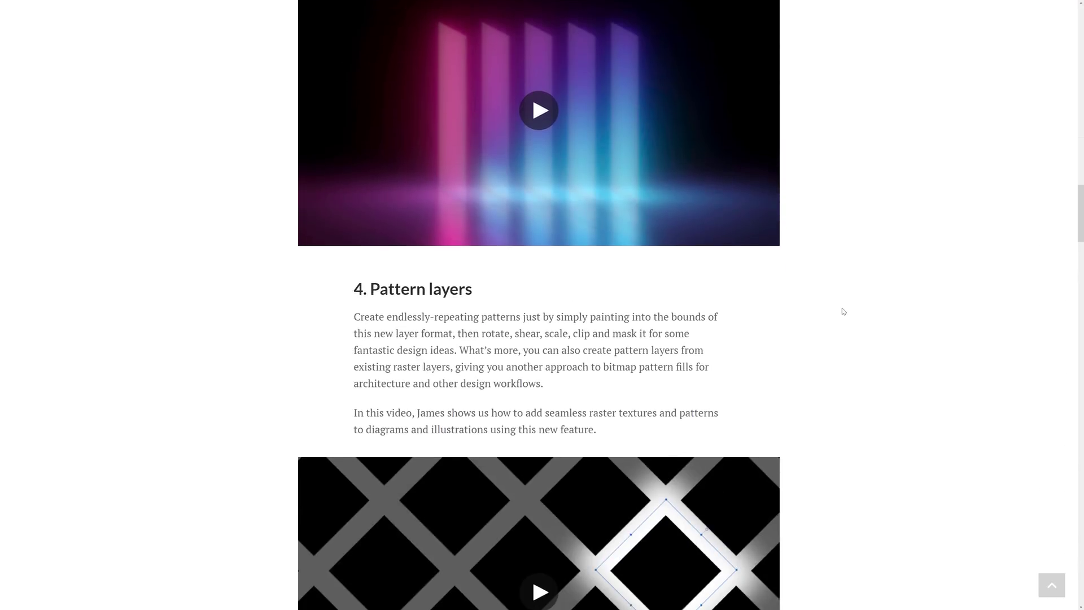
pyautogui.scroll(-3)
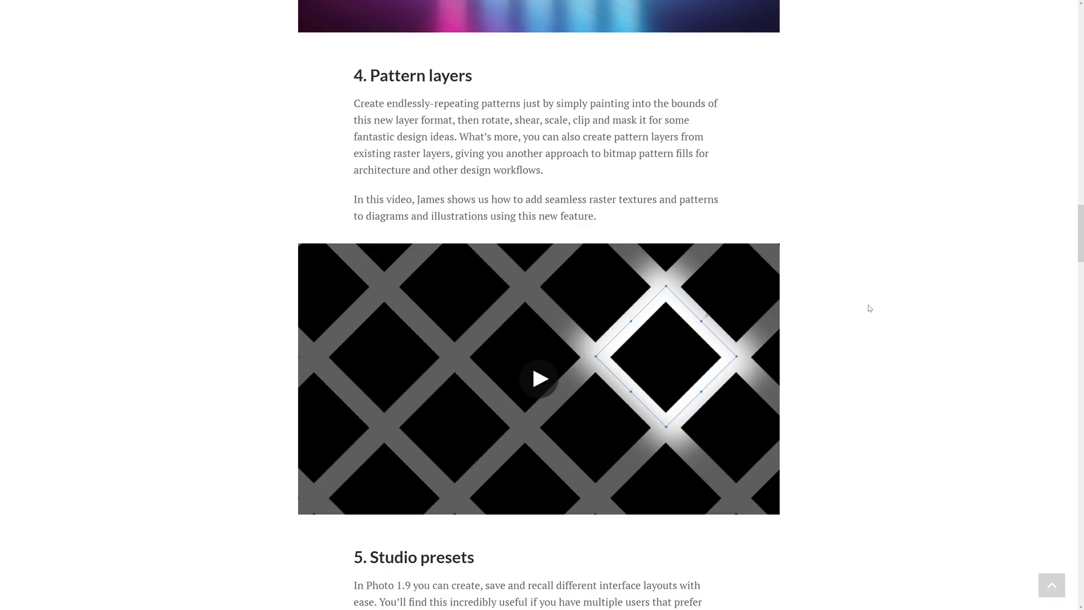
pyautogui.moveTo(481, 131)
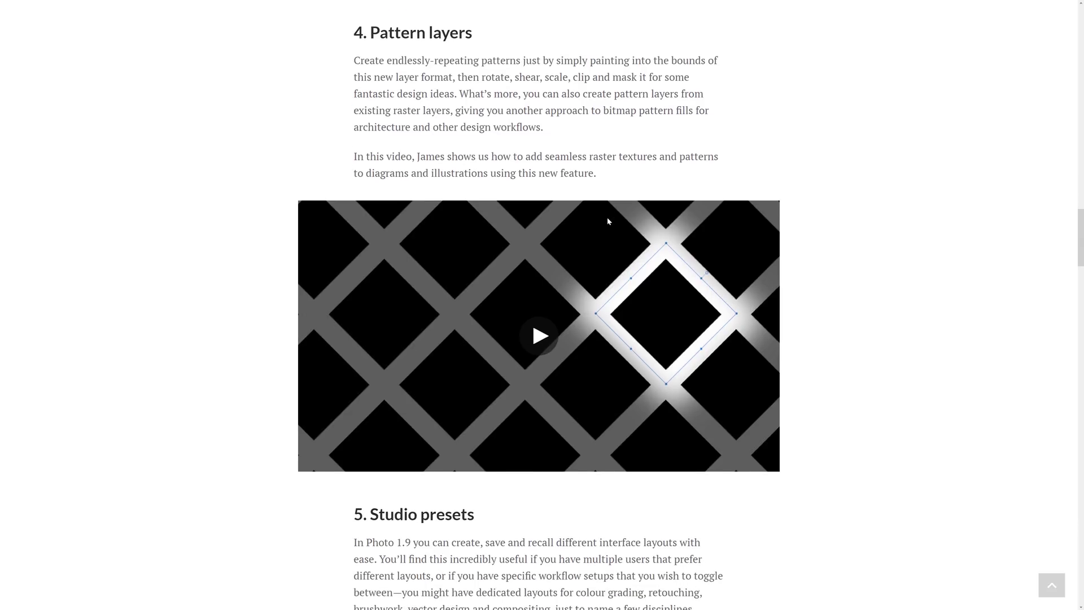
pyautogui.scroll(-3)
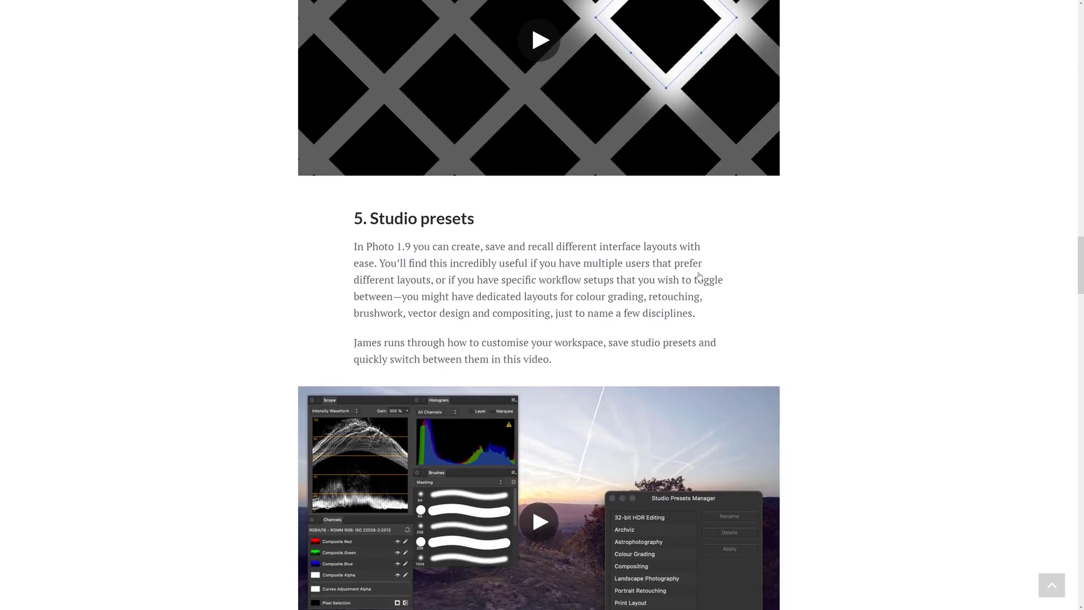
pyautogui.scroll(-3)
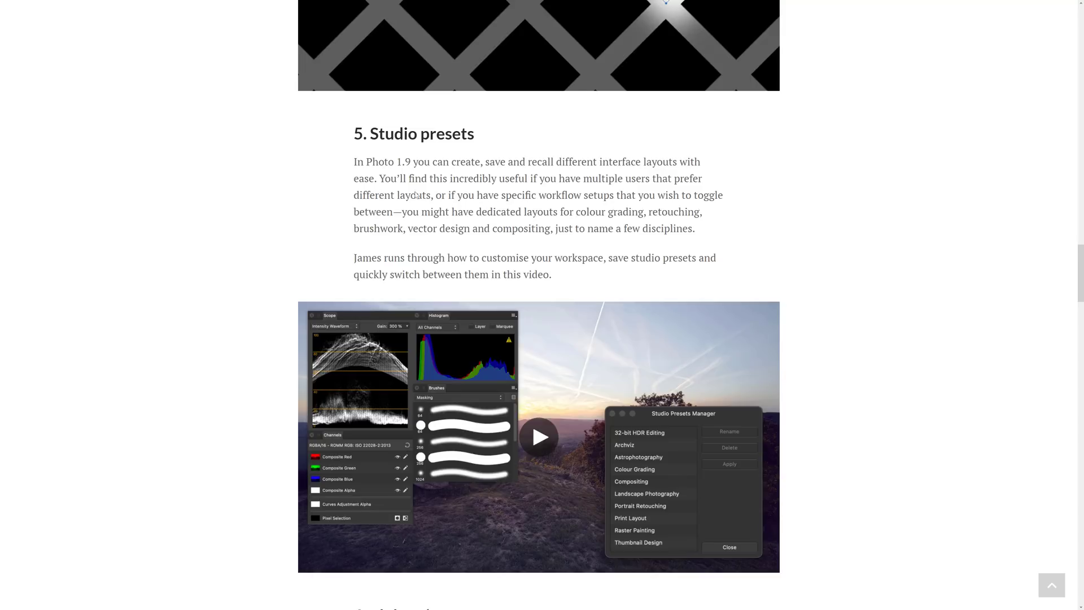
pyautogui.scroll(-3)
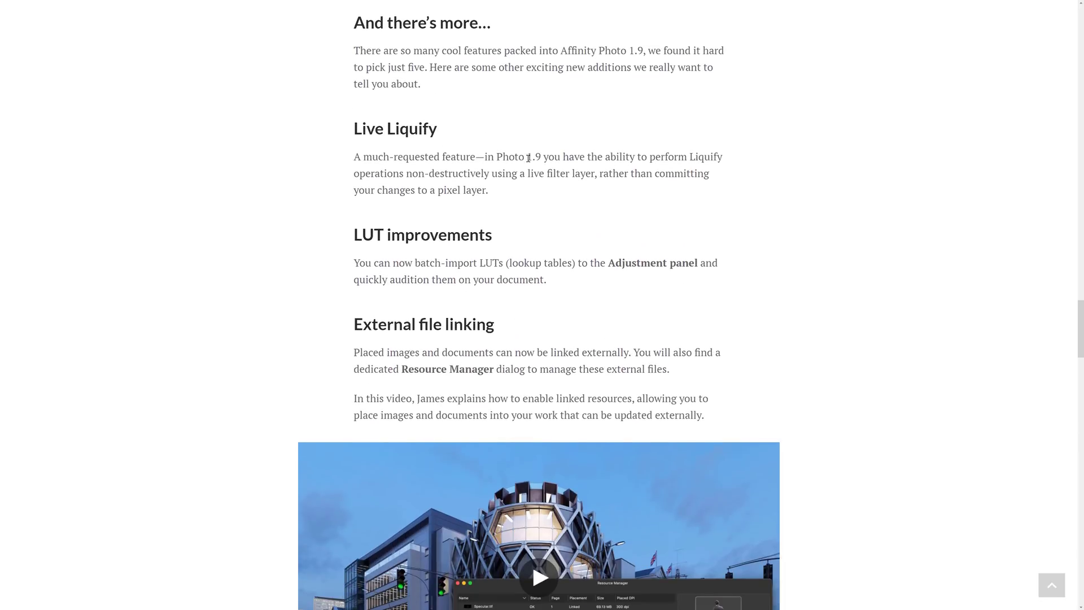
pyautogui.moveTo(643, 157)
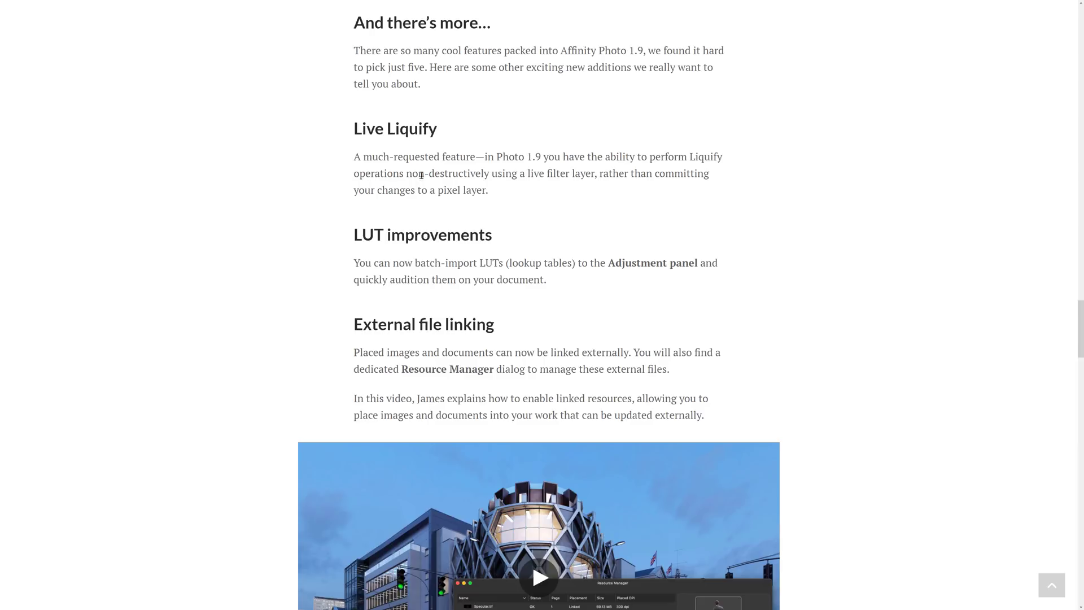
pyautogui.moveTo(557, 174)
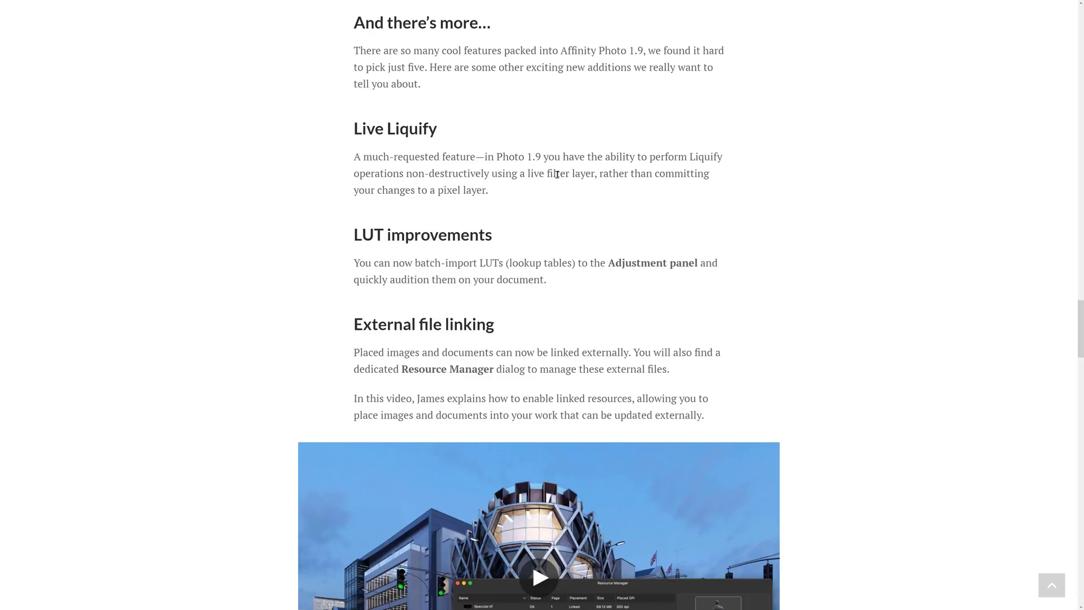
pyautogui.moveTo(393, 192)
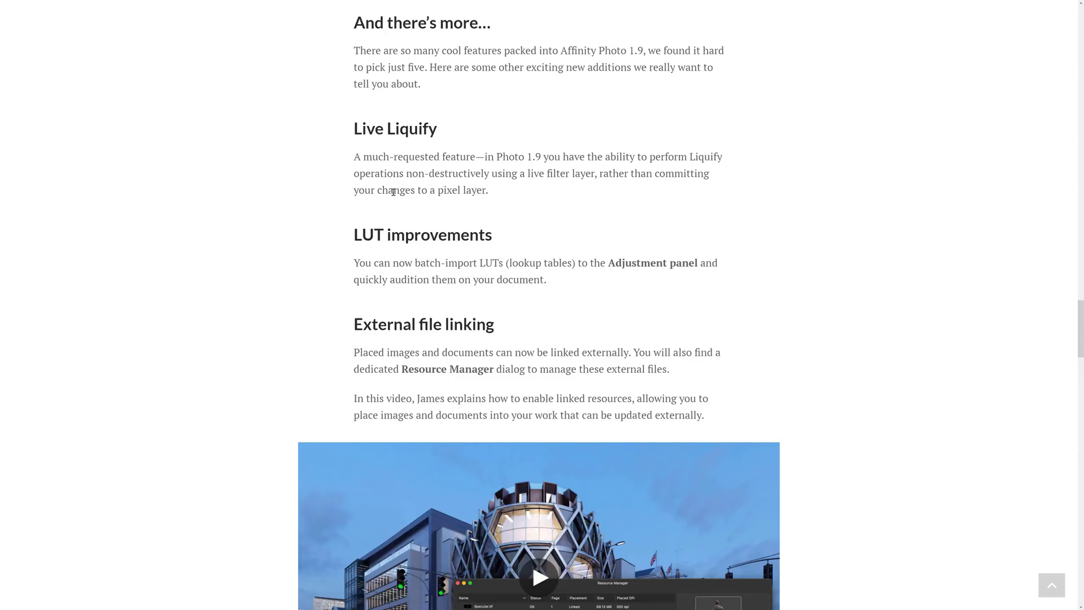
pyautogui.moveTo(362, 174); pyautogui.dragTo(488, 190)
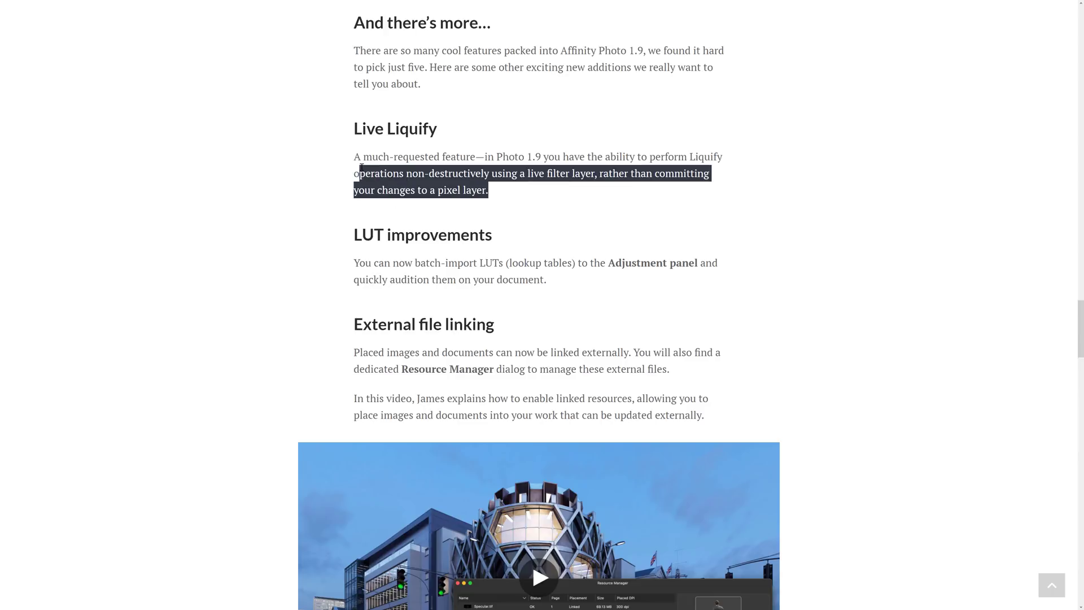
pyautogui.click(420, 182)
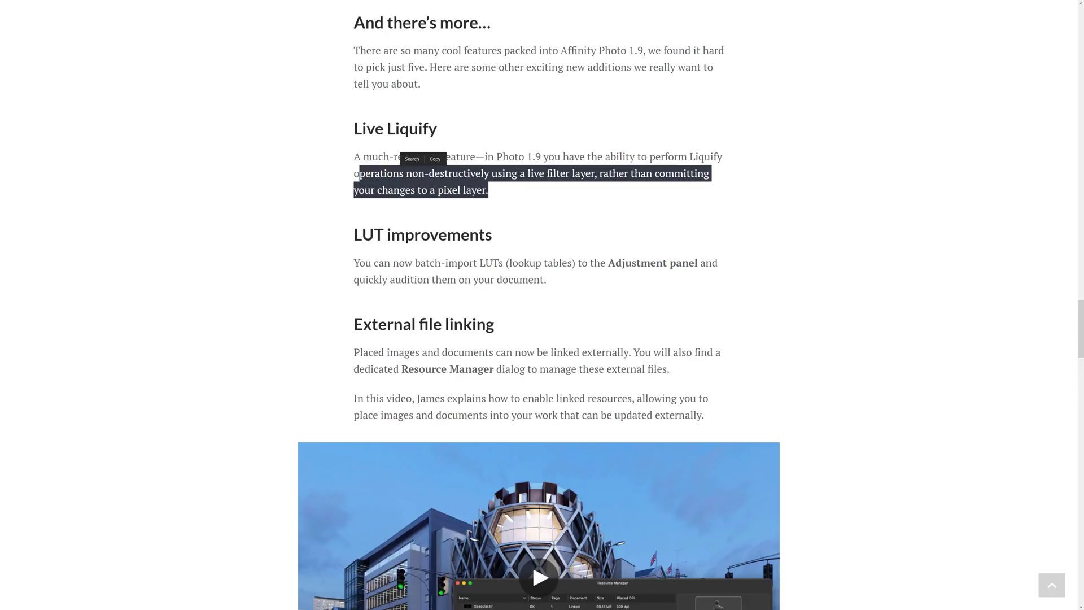
pyautogui.moveTo(452, 315)
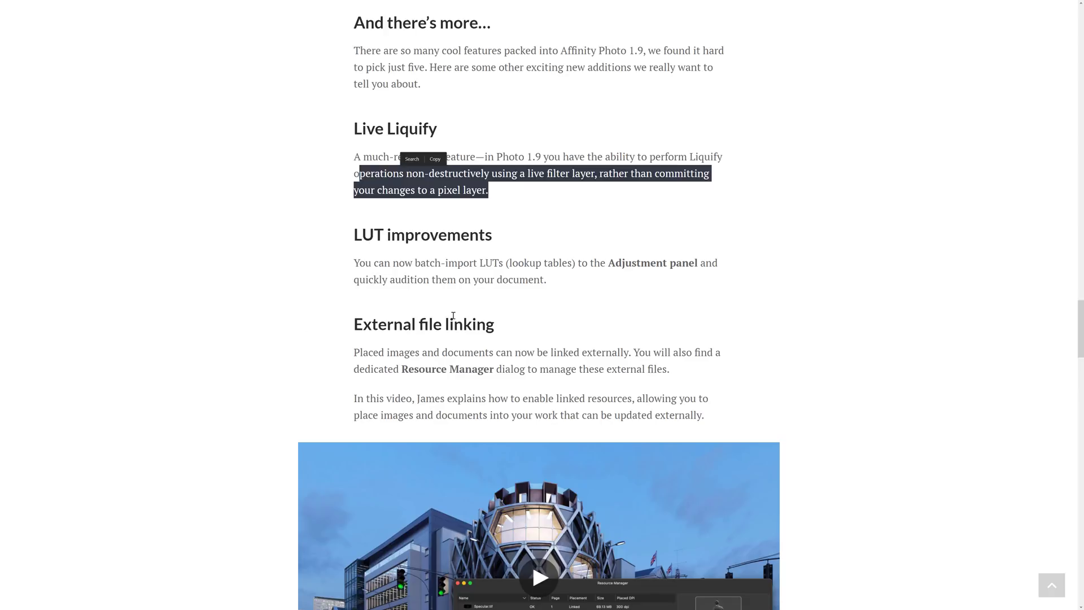
# Continue past external linking to the 'Find out more about our 1.9 updates' links
pyautogui.scroll(-3)
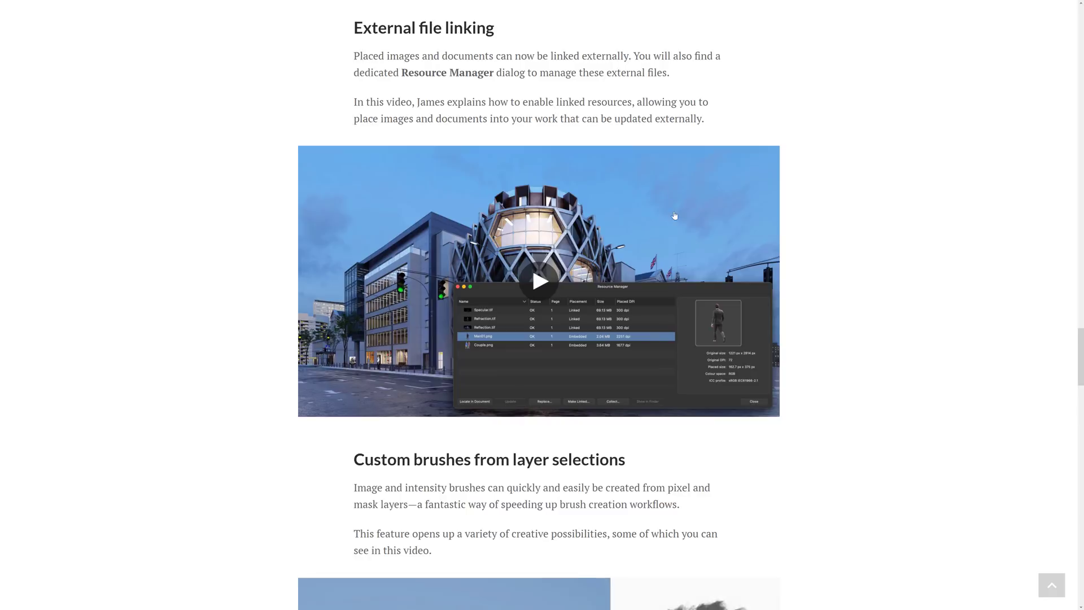
pyautogui.scroll(-3)
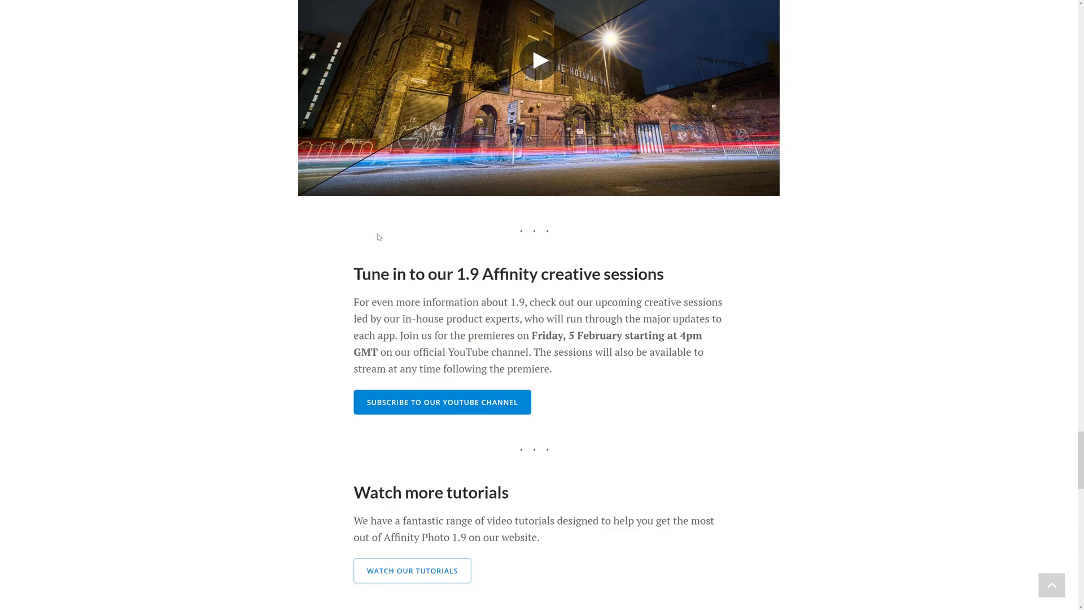
pyautogui.scroll(-3)
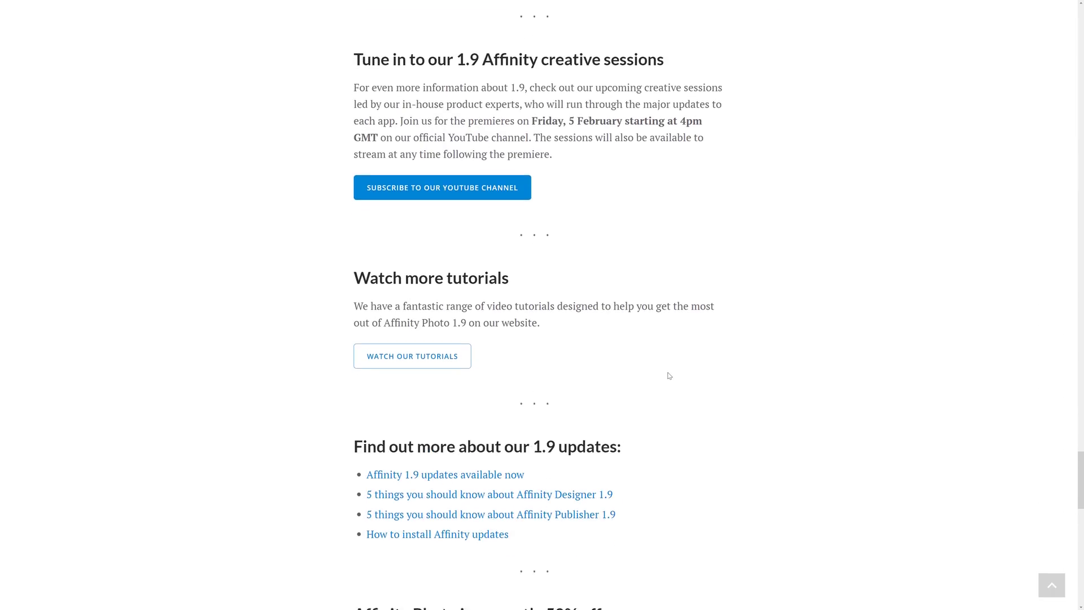
pyautogui.scroll(-3)
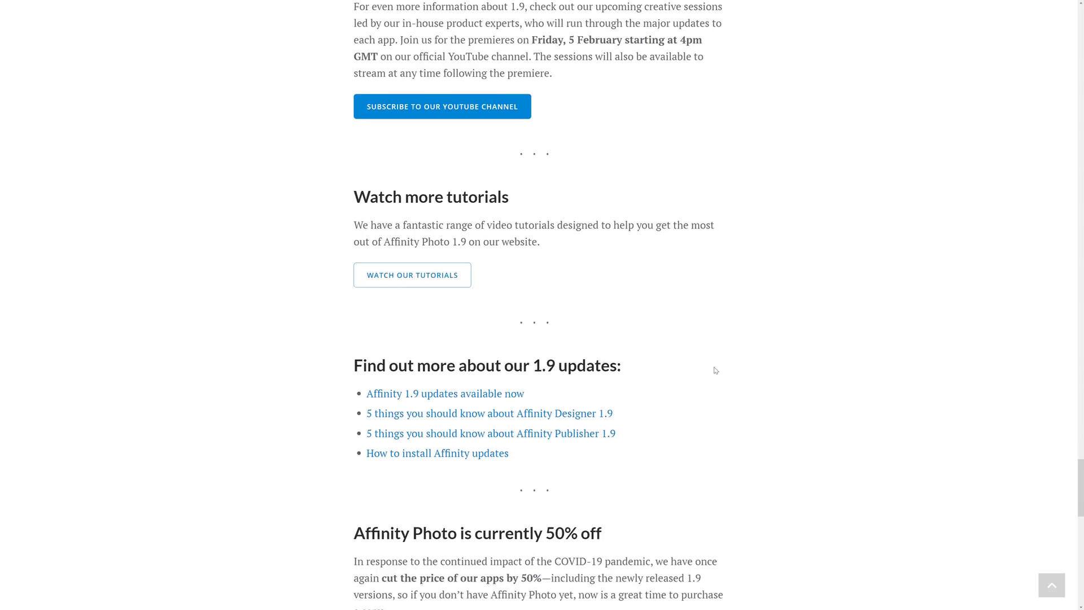
pyautogui.scroll(3)
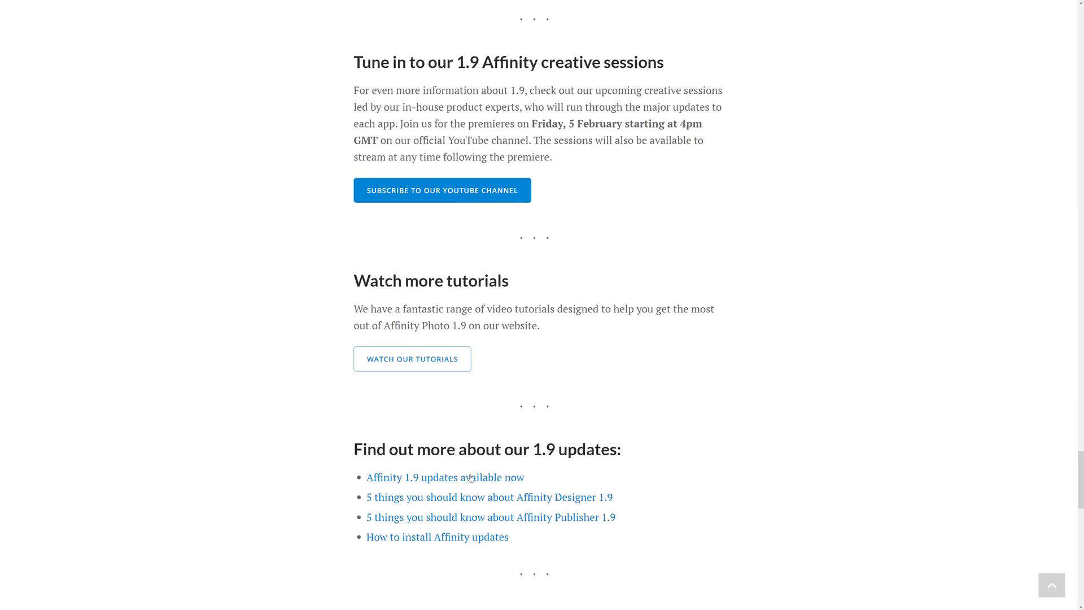
pyautogui.moveTo(706, 380)
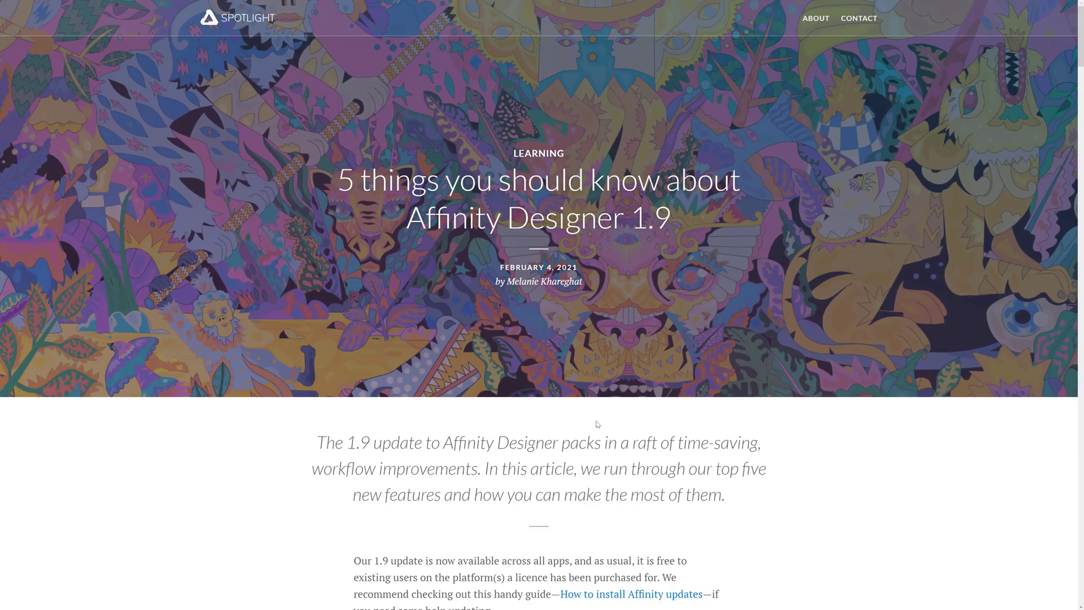
pyautogui.moveTo(596, 424)
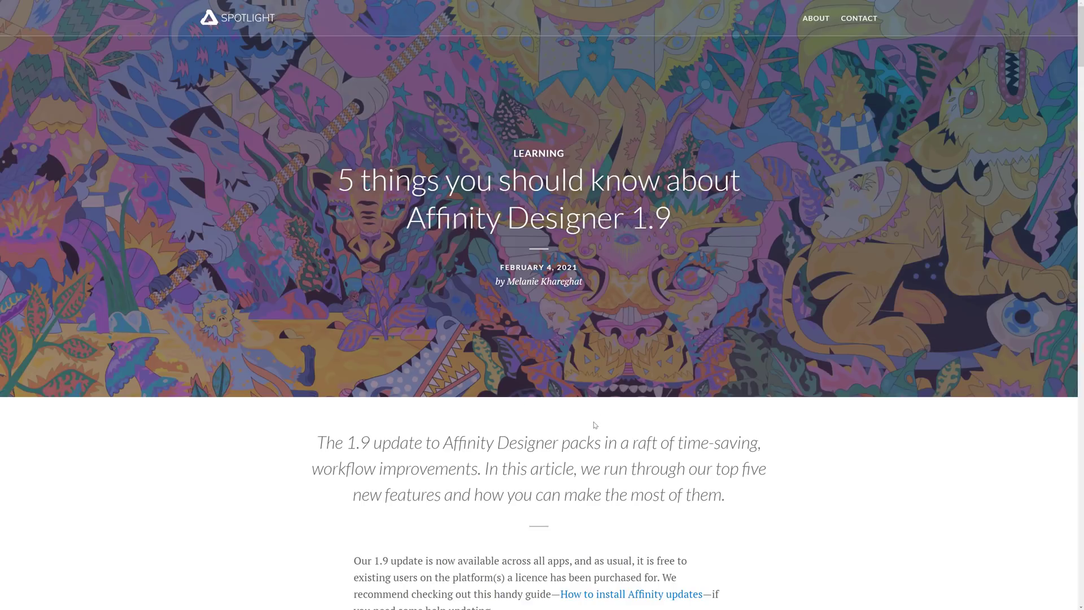
# Scroll the Designer 1.9 article to the '1. Contour Tool' heading, then switch to Affinity Designer
pyautogui.scroll(-3)
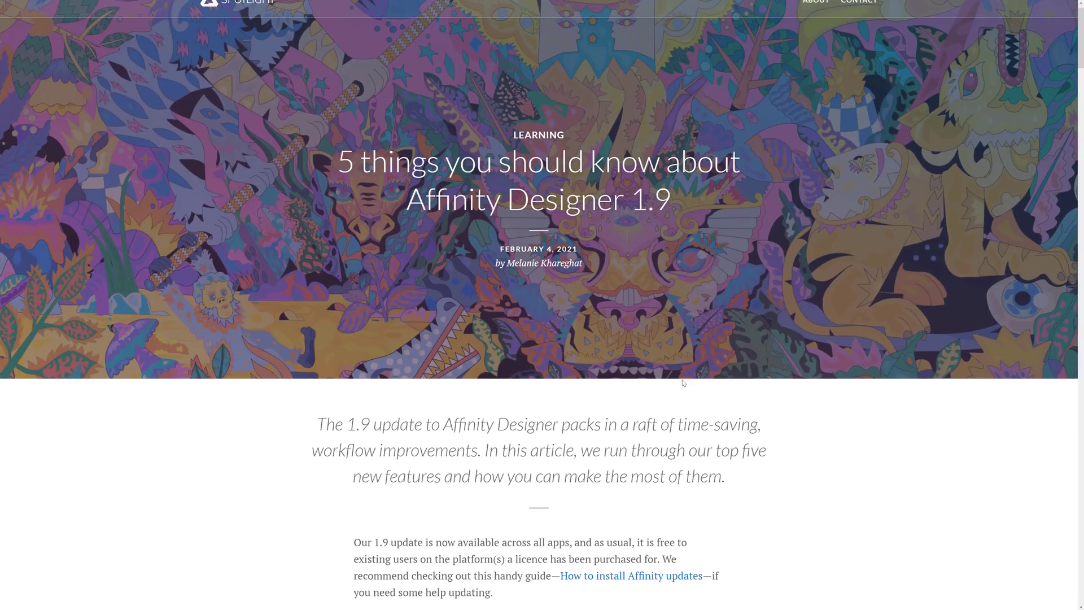
pyautogui.scroll(-3)
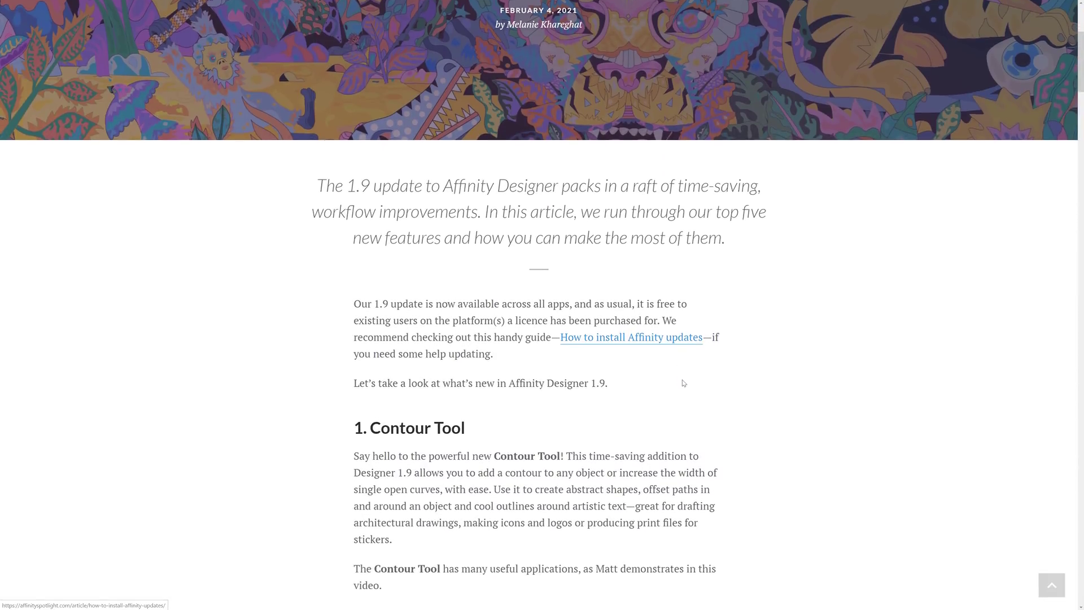
pyautogui.scroll(-3)
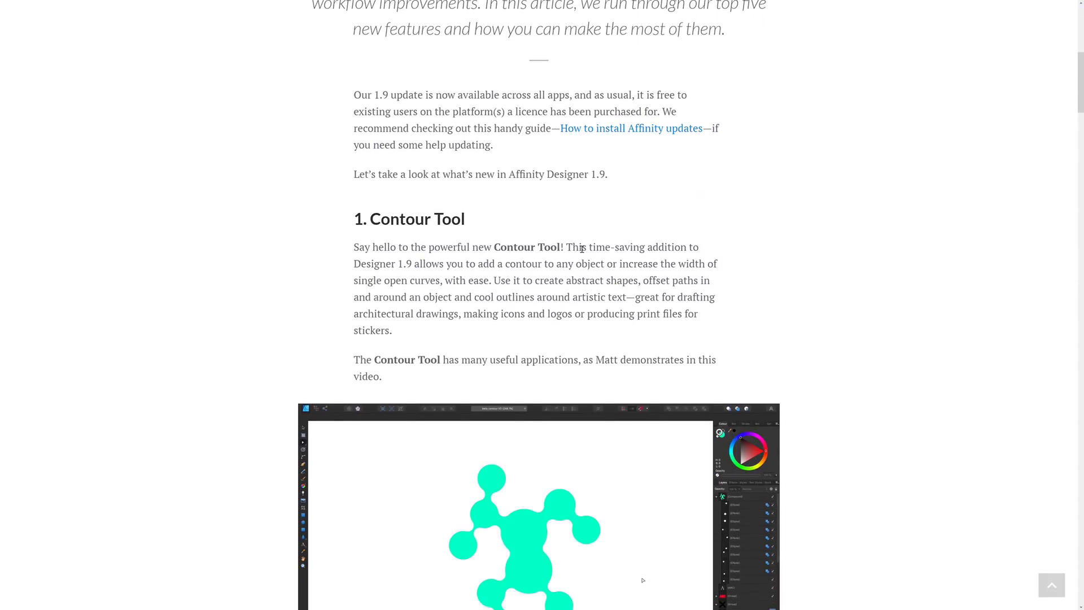
pyautogui.press('alt+tab')
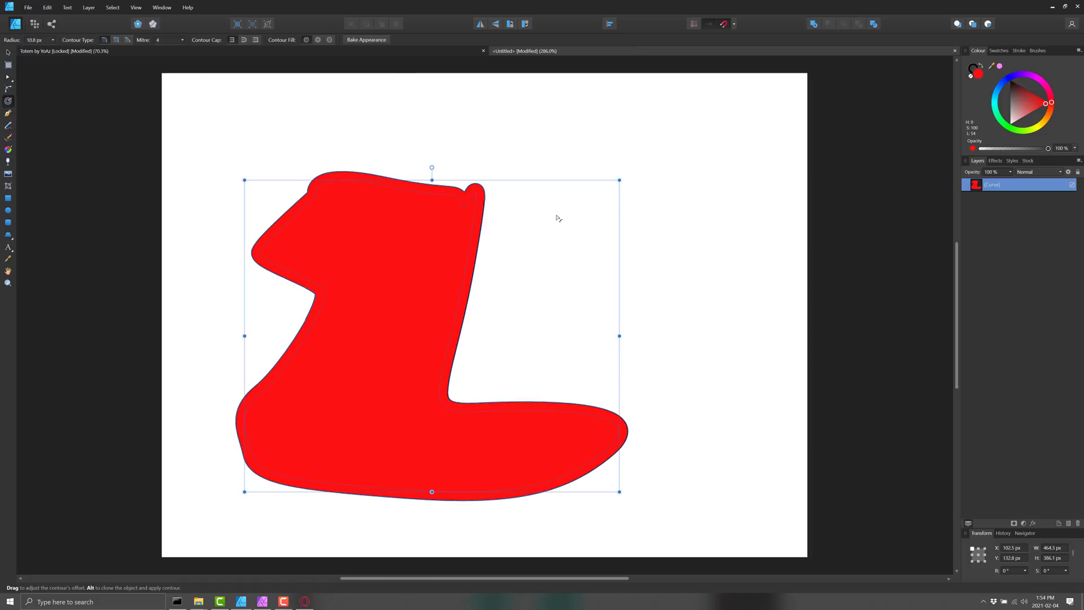
pyautogui.moveTo(825, 183)
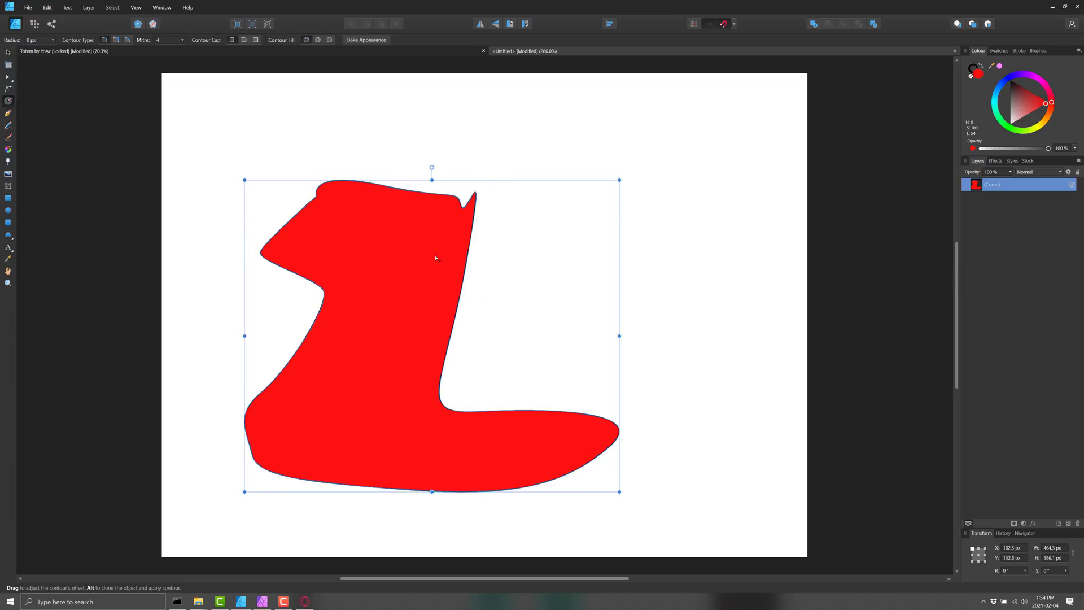
# Duplicate the red curve via Edit and give the copy a thick dark red contour with the Contour Tool
pyautogui.click(47, 8)
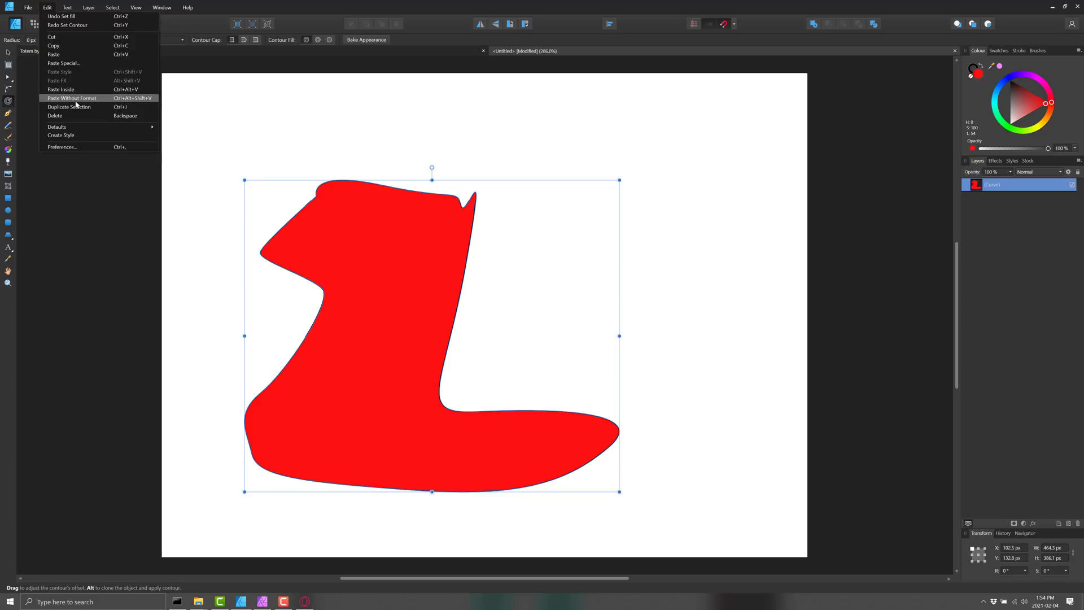
pyautogui.click(69, 106)
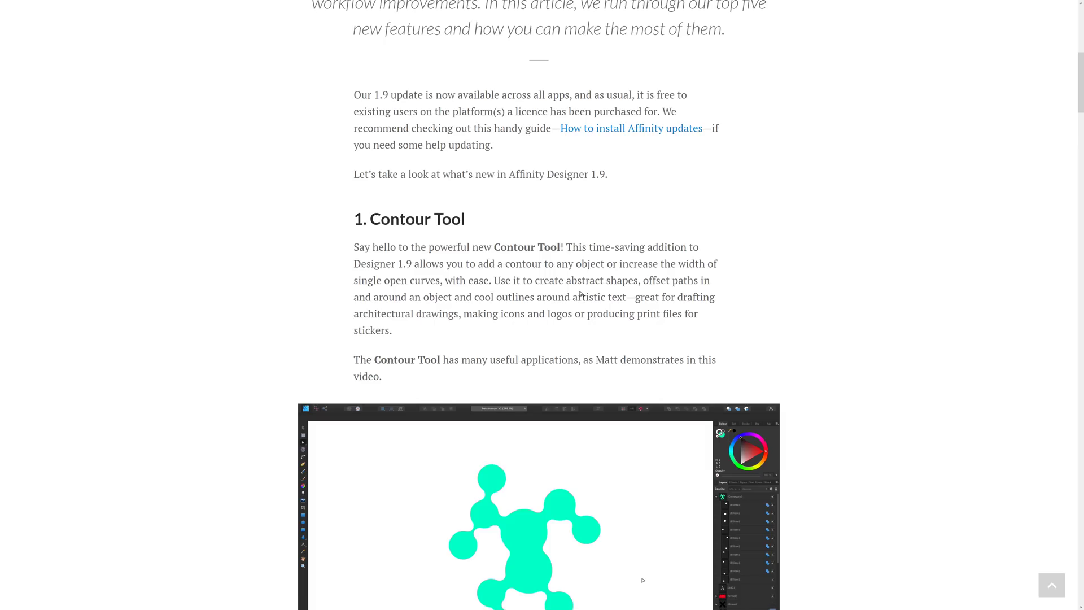
pyautogui.scroll(-3)
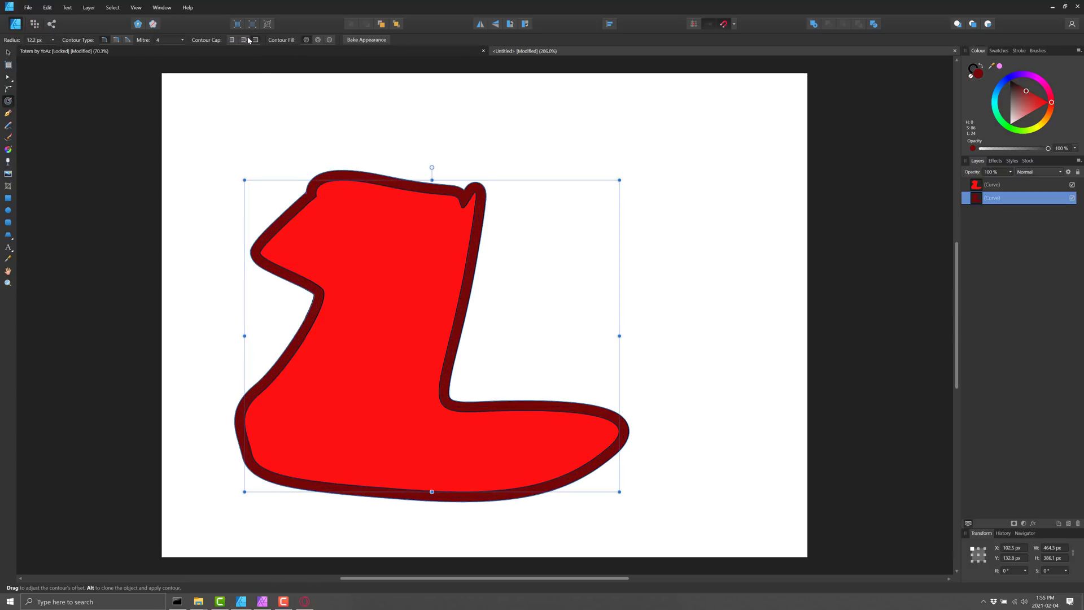
pyautogui.click(128, 40)
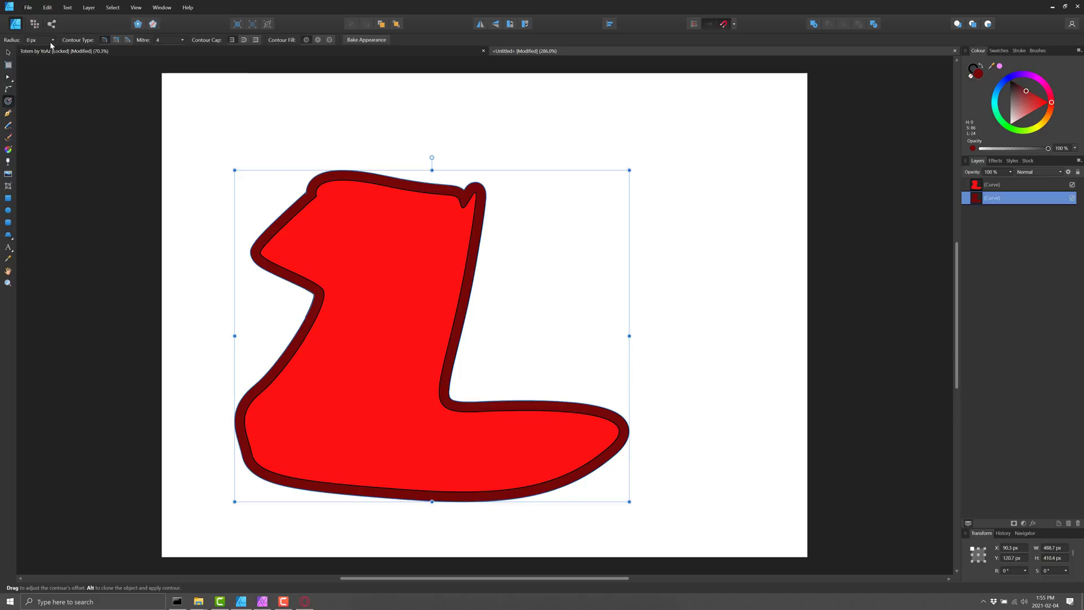
pyautogui.moveTo(23, 50); pyautogui.dragTo(62, 50)
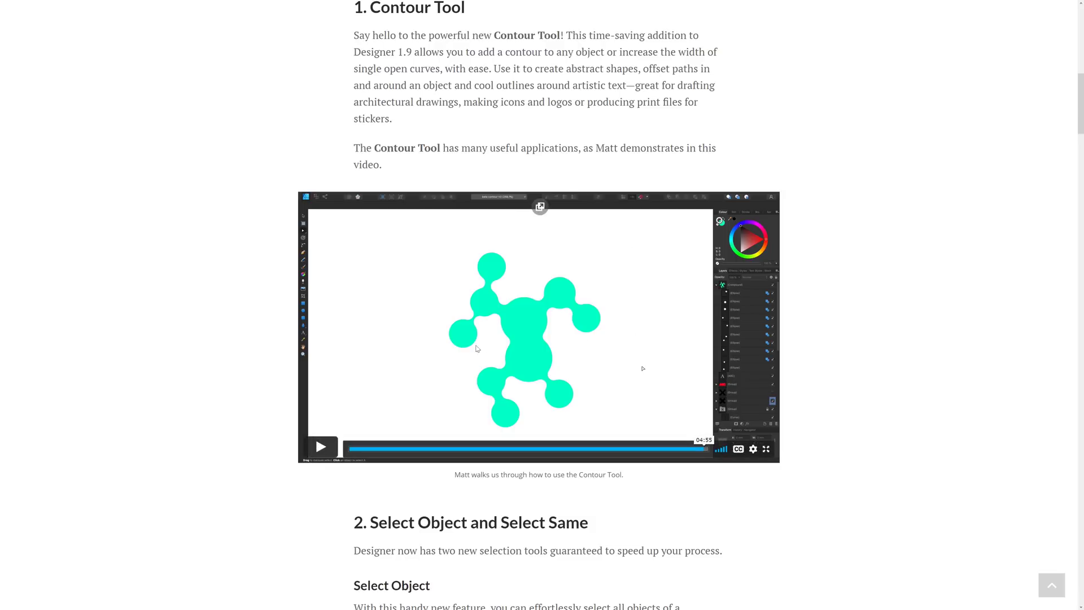
pyautogui.moveTo(466, 235)
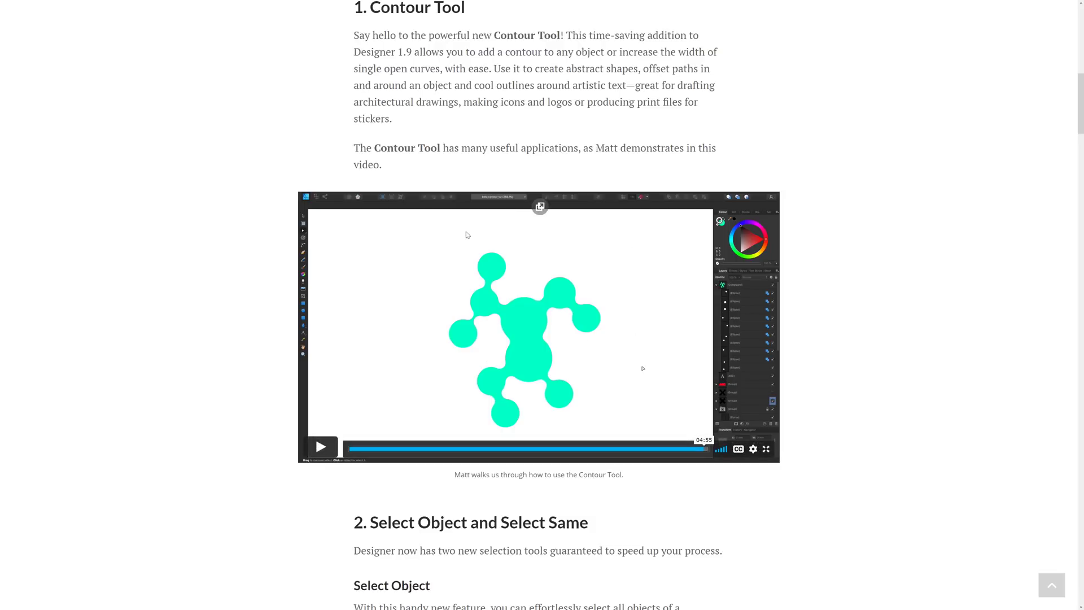
# Skip near the end of the Contour Tool video and read on through custom brushes and linked files
pyautogui.scroll(-3)
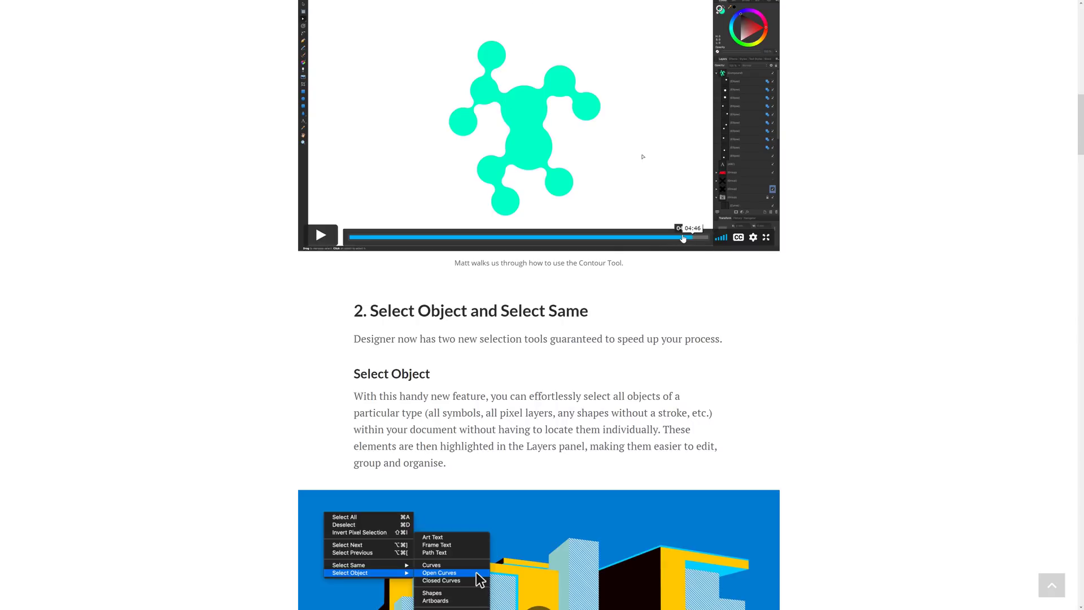
pyautogui.click(321, 235)
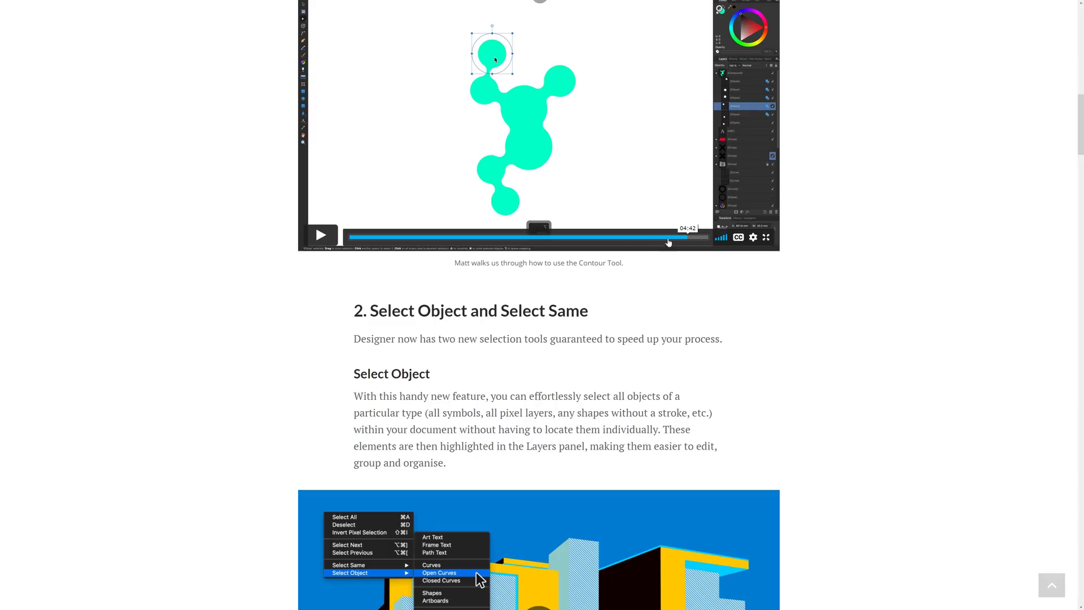
pyautogui.scroll(-3)
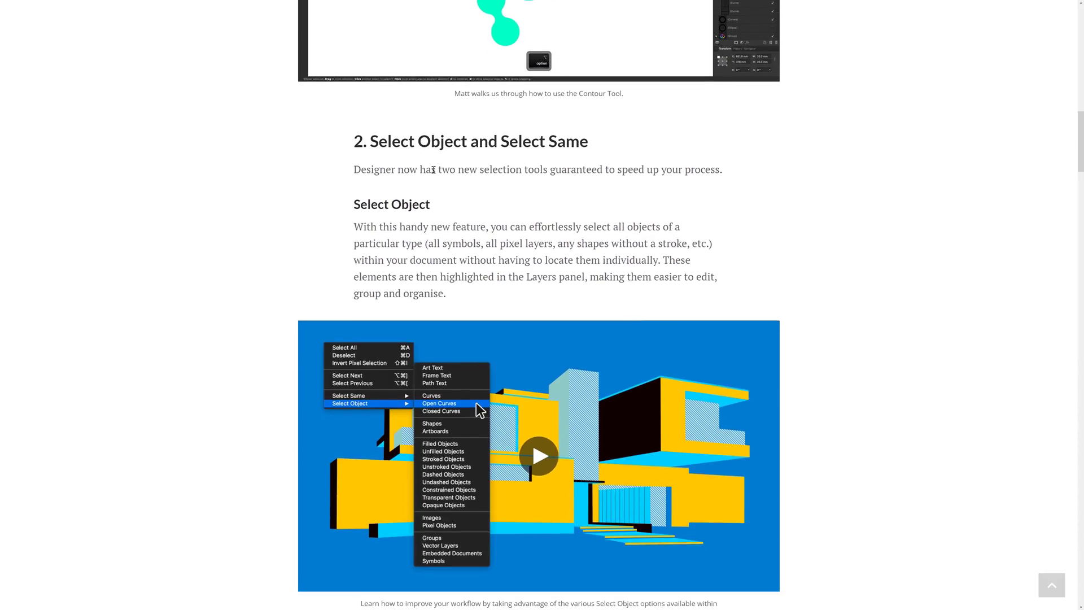
pyautogui.scroll(-3)
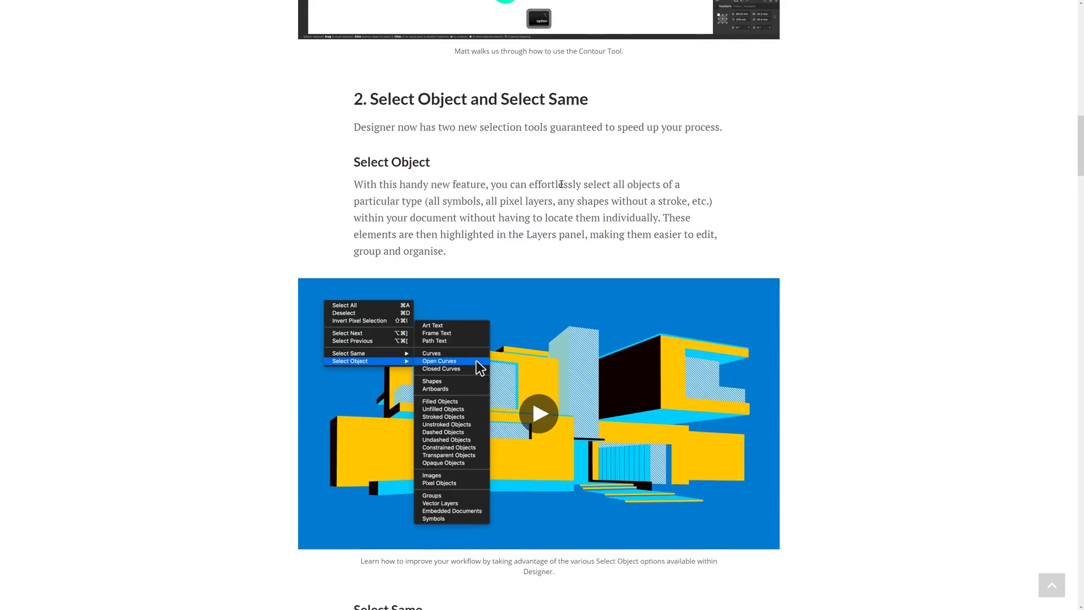
pyautogui.moveTo(453, 196)
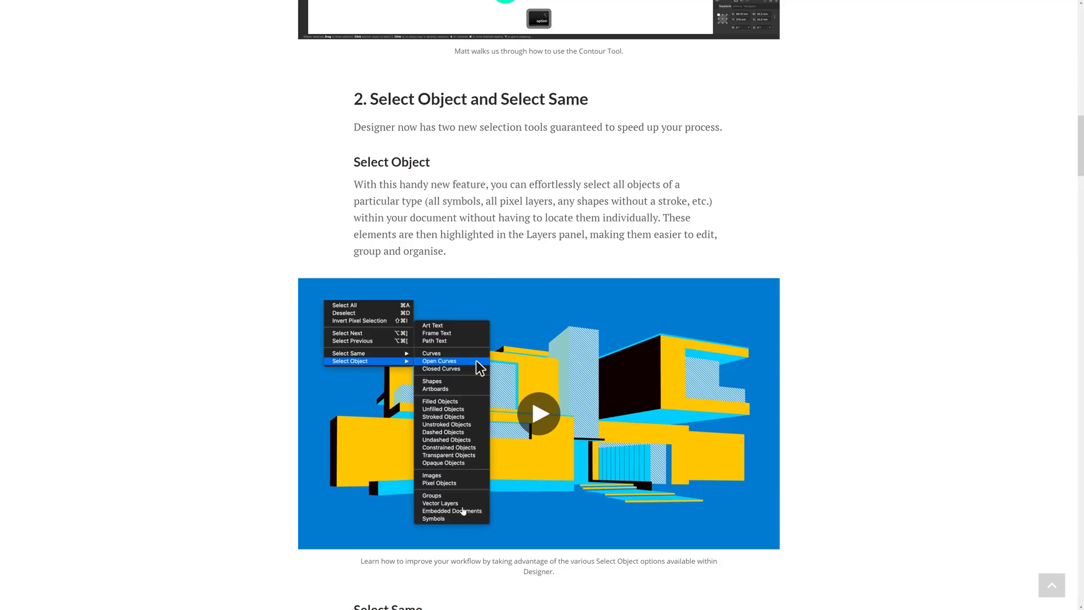
pyautogui.scroll(-3)
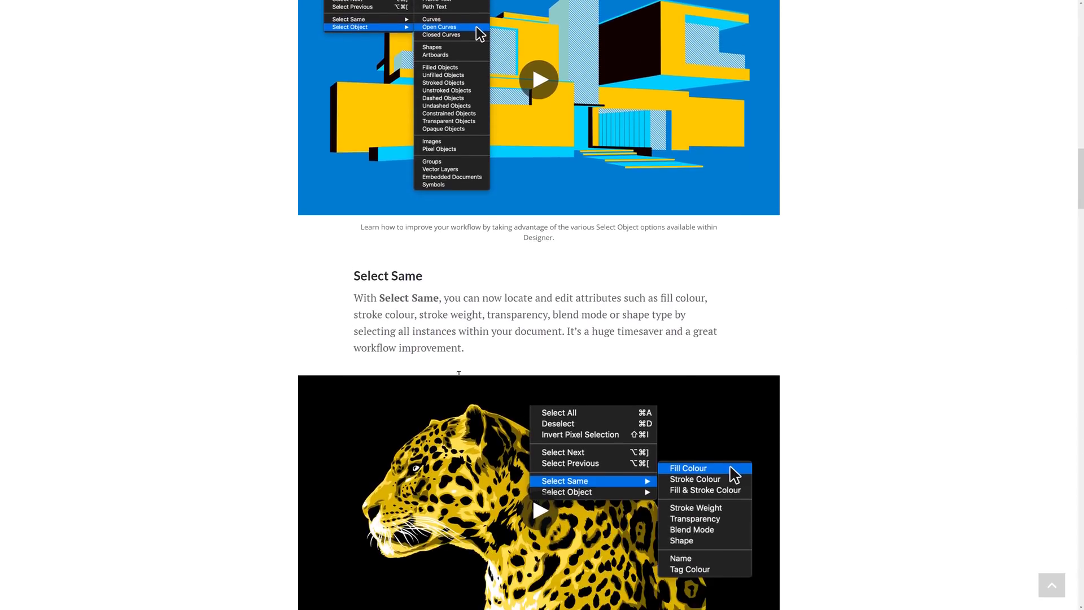
pyautogui.scroll(-3)
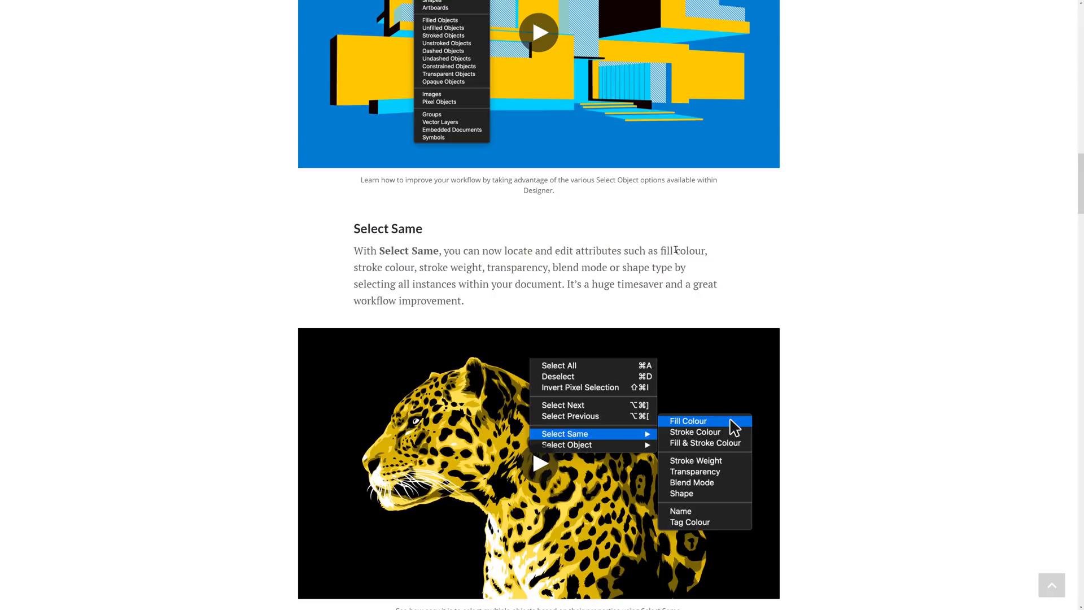
pyautogui.moveTo(485, 268)
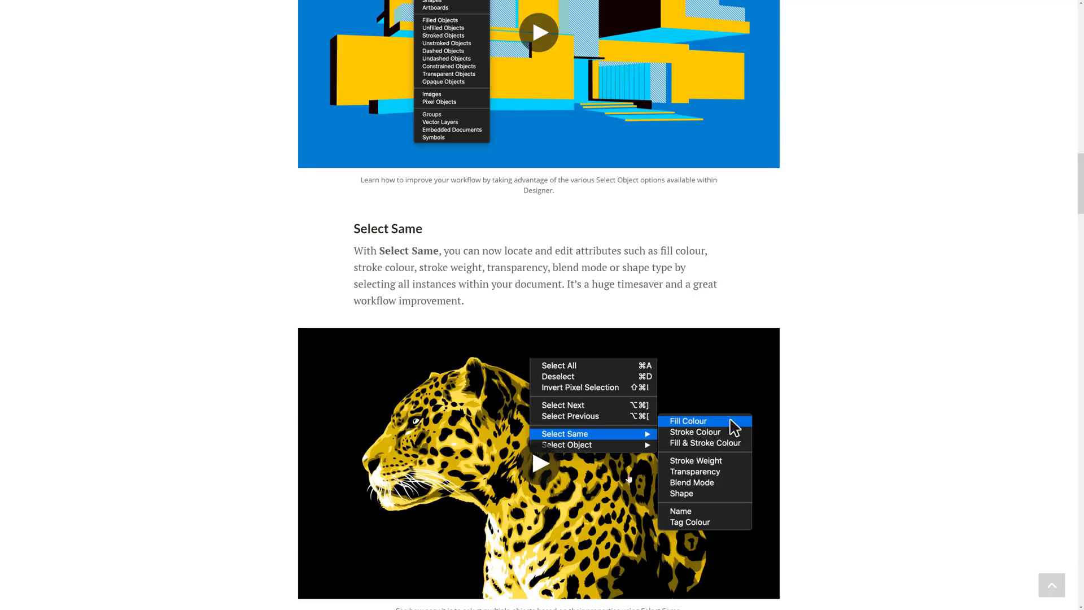
# Read through Studio Presets down to the 'And that's not all…' extra improvements heading
pyautogui.scroll(-3)
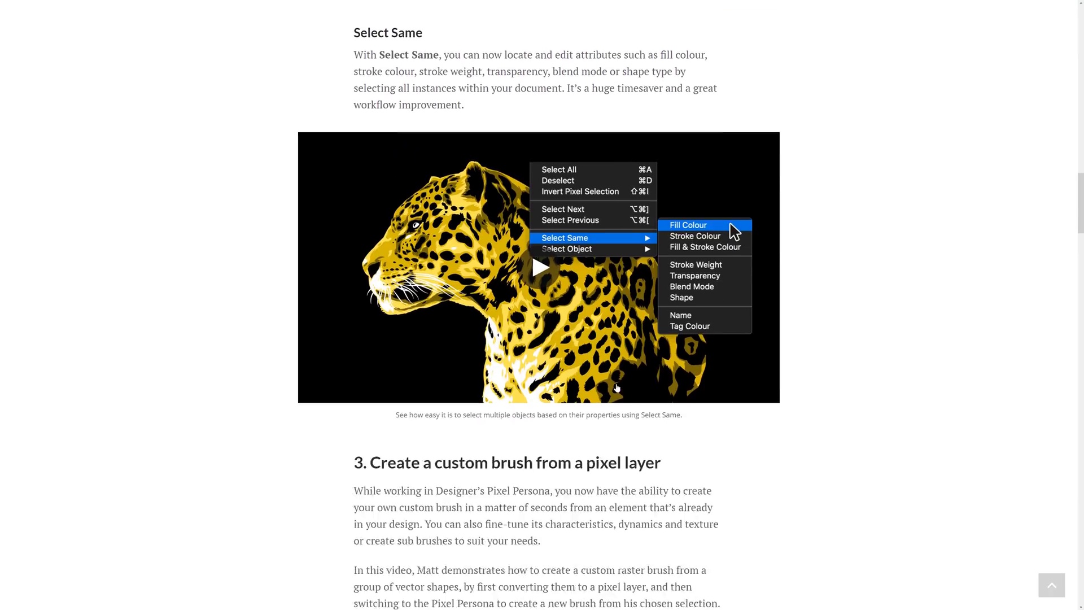
pyautogui.scroll(-3)
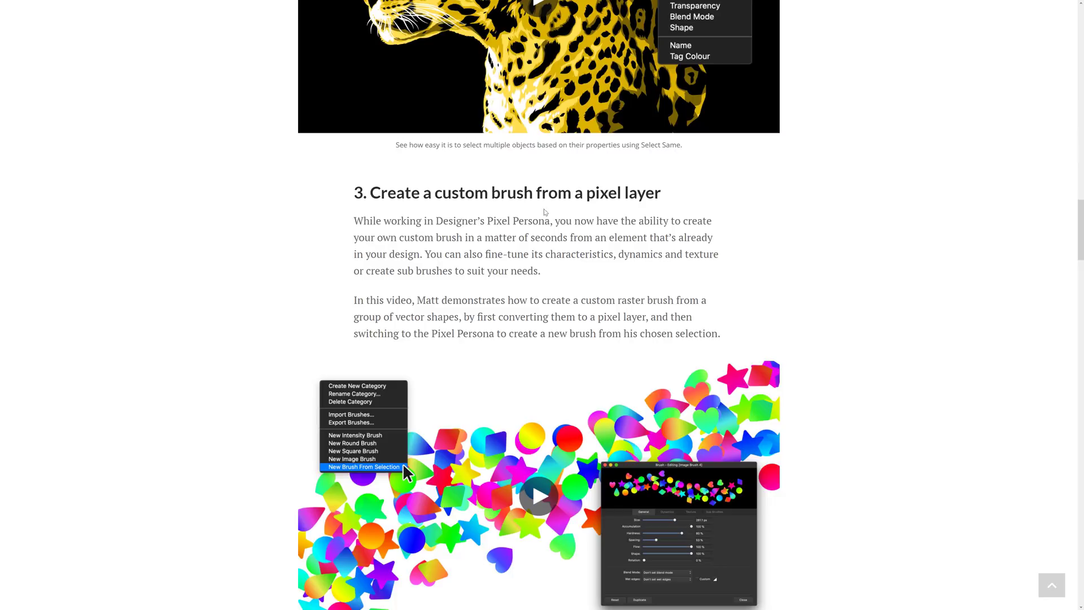
pyautogui.scroll(-3)
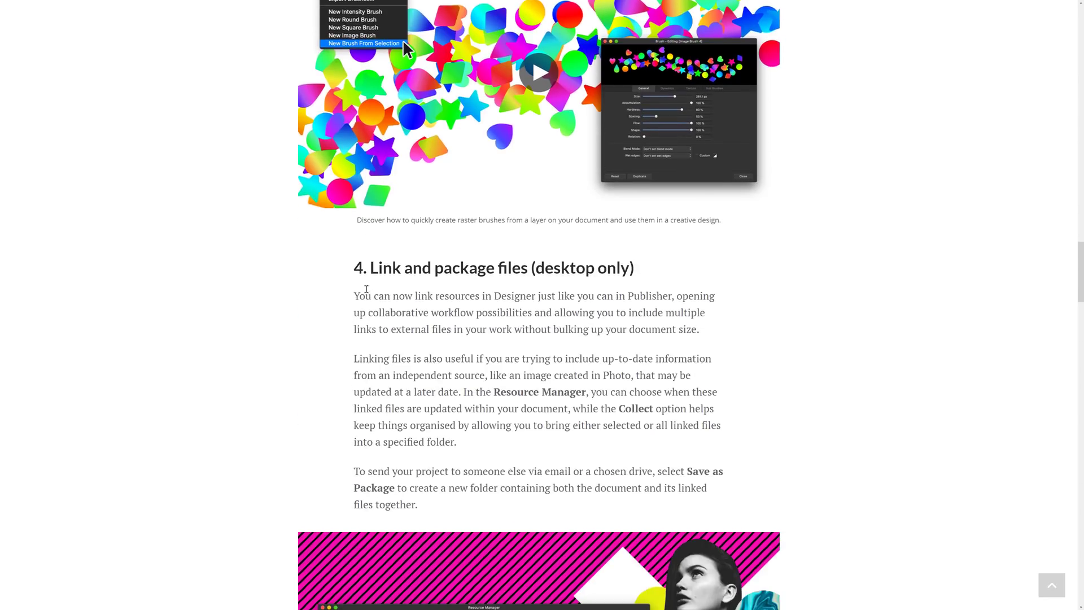
pyautogui.moveTo(530, 318)
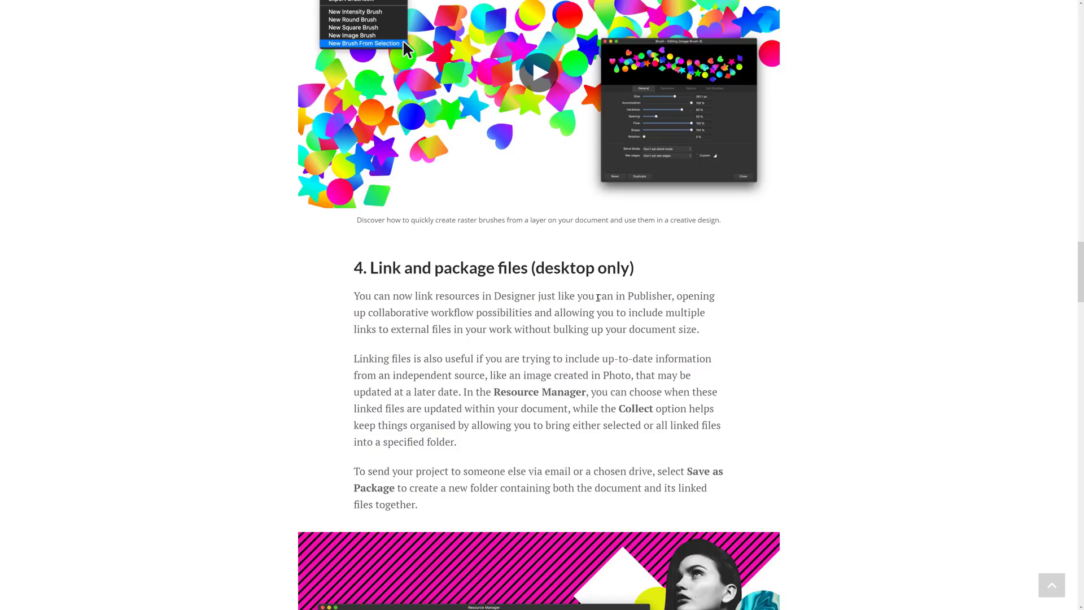
pyautogui.scroll(-3)
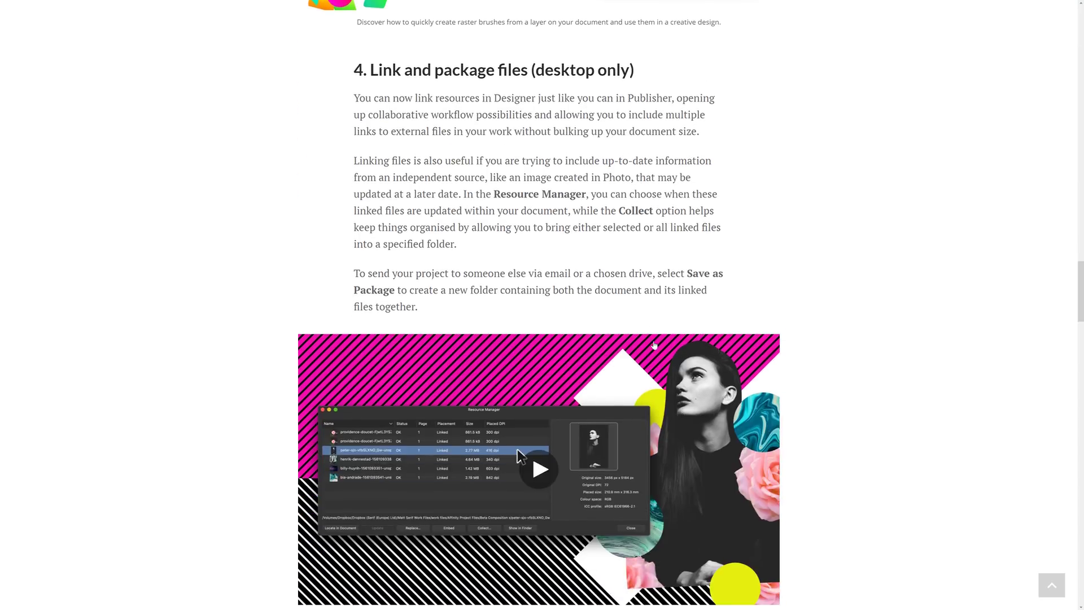
pyautogui.scroll(-3)
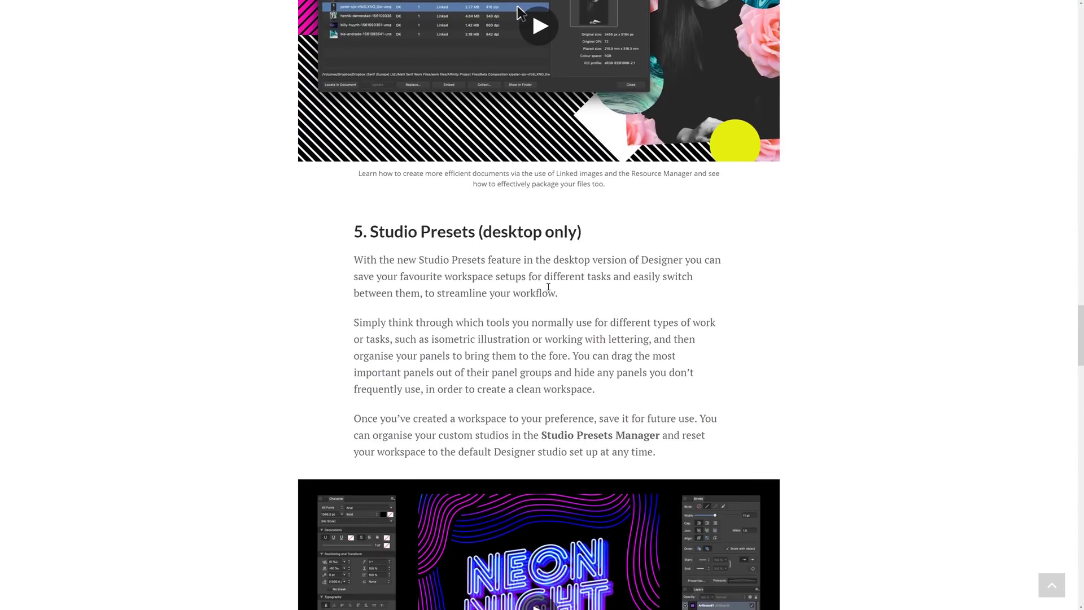
pyautogui.scroll(-3)
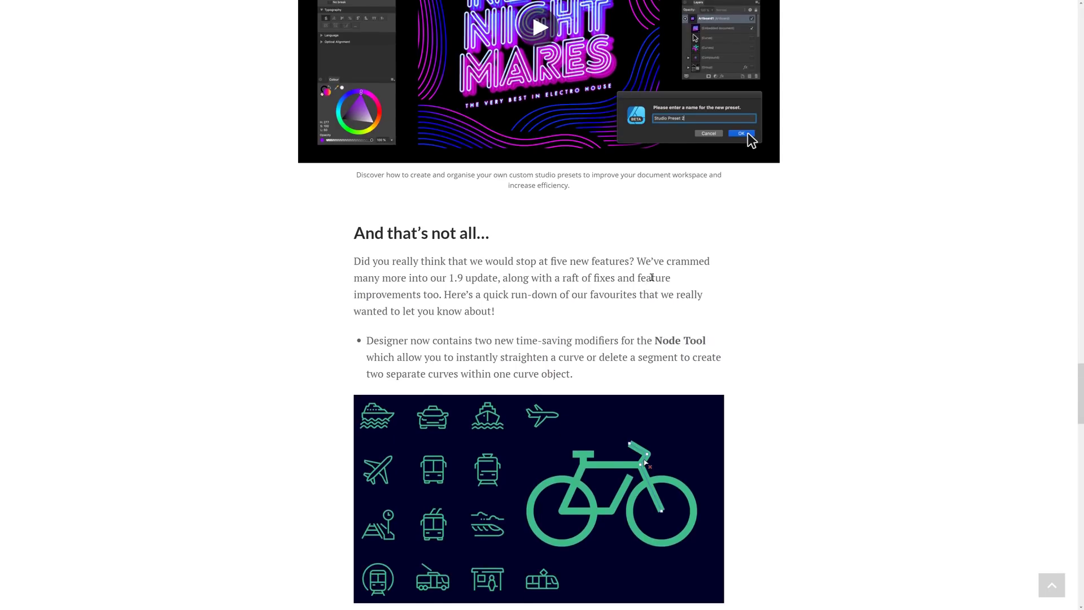
pyautogui.scroll(-3)
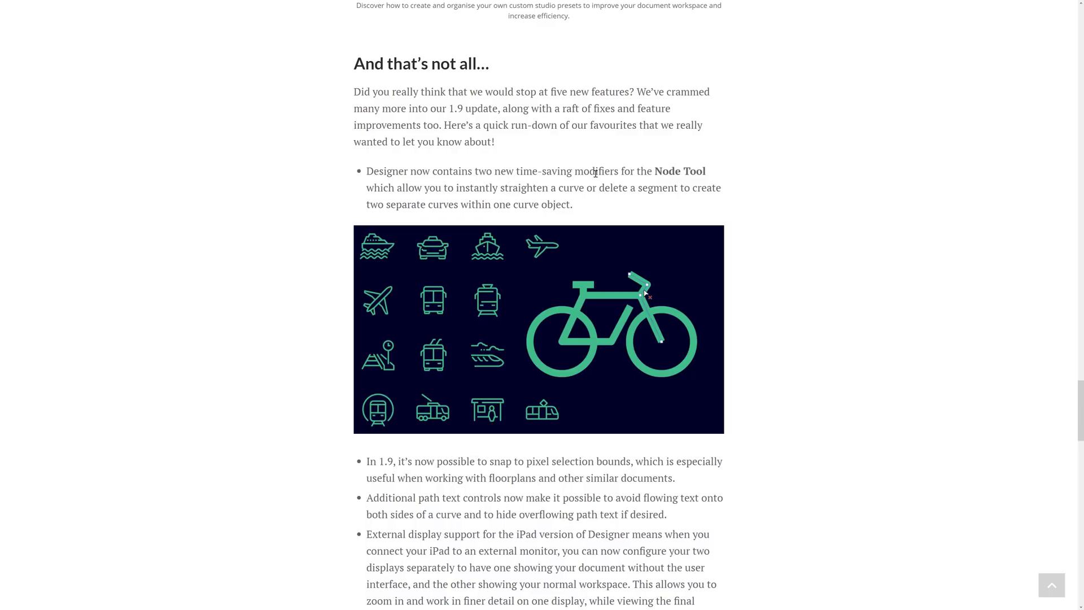
pyautogui.moveTo(427, 195)
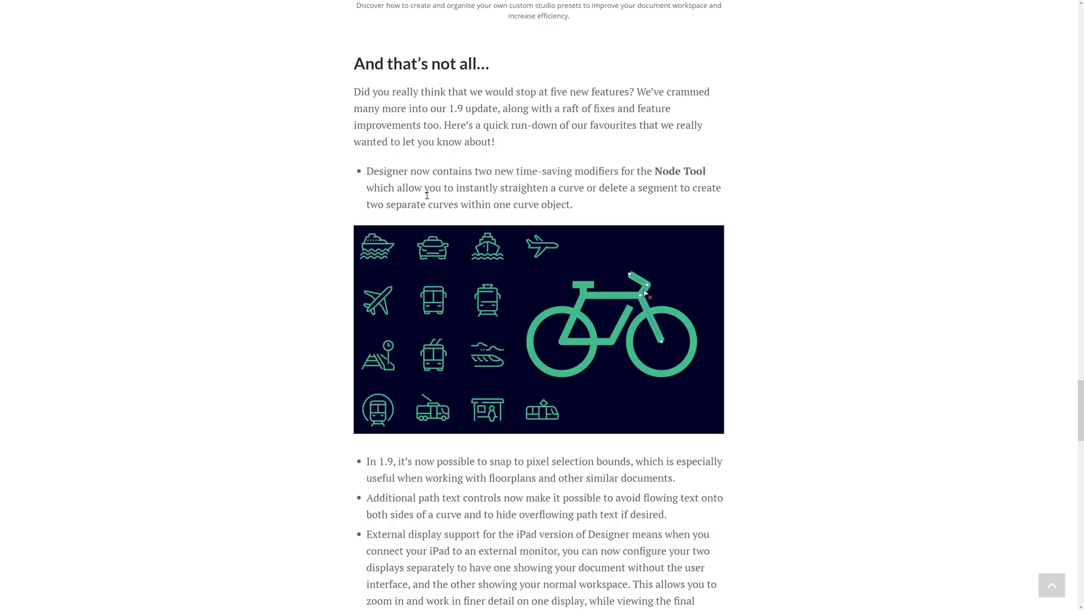
pyautogui.moveTo(573, 187)
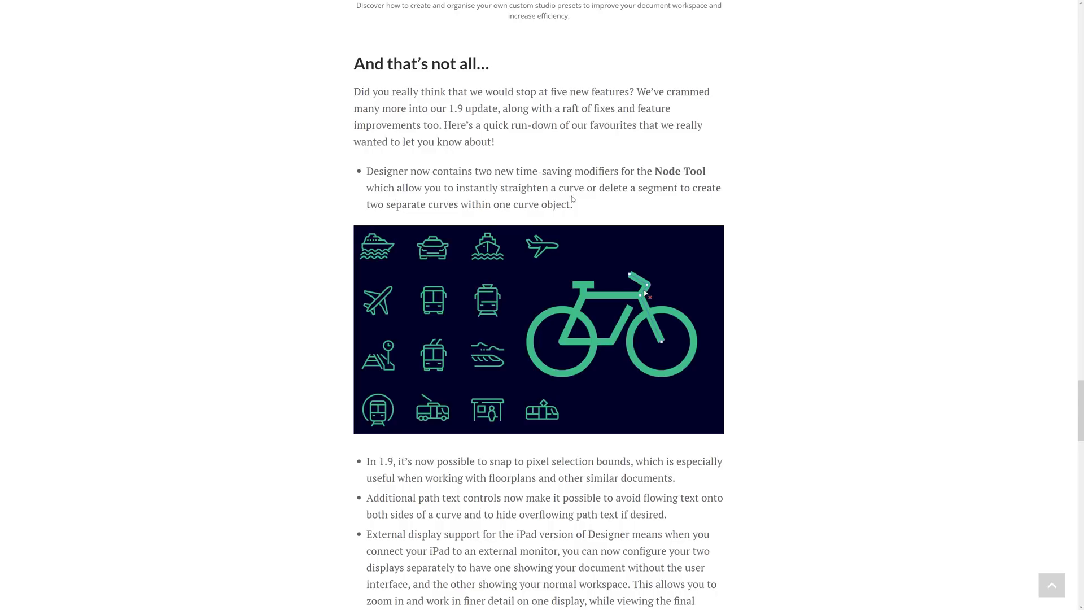
# Read the extra features list down to the 1.9 creative sessions section and its YouTube link
pyautogui.scroll(-3)
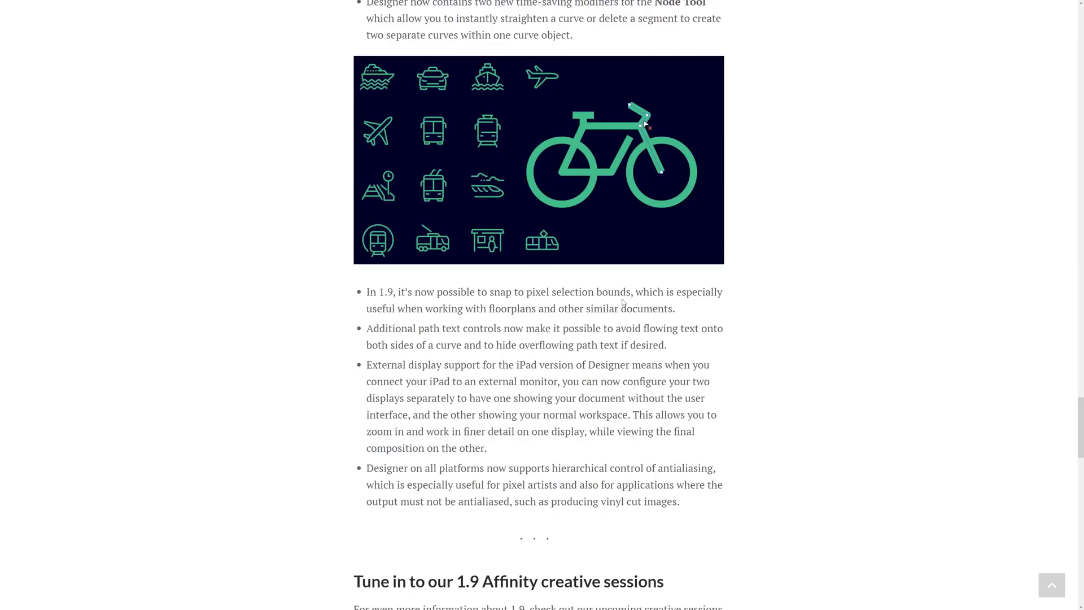
pyautogui.moveTo(481, 312)
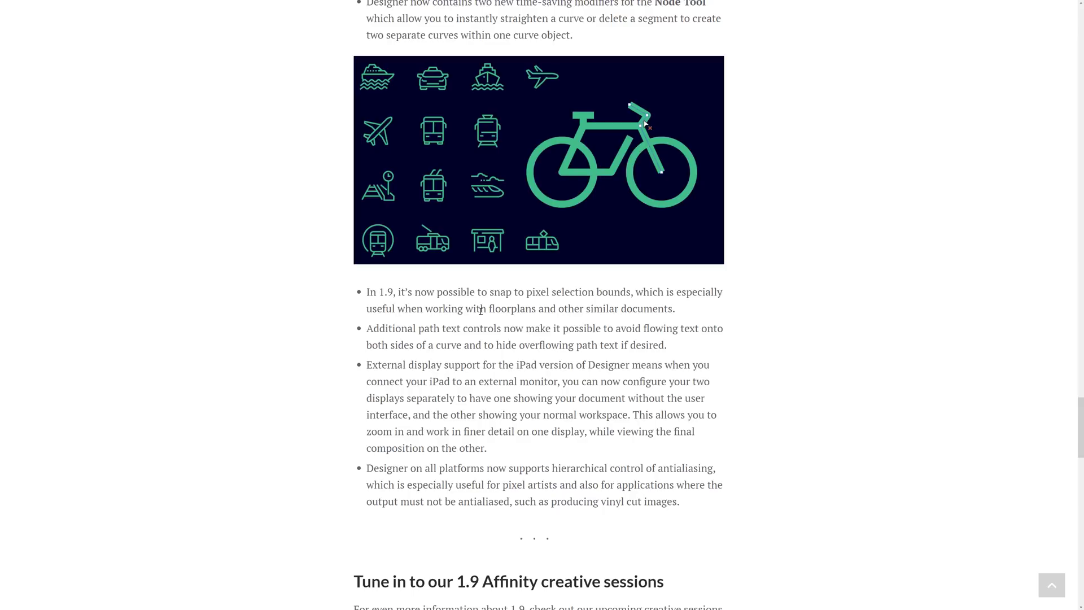
pyautogui.scroll(-3)
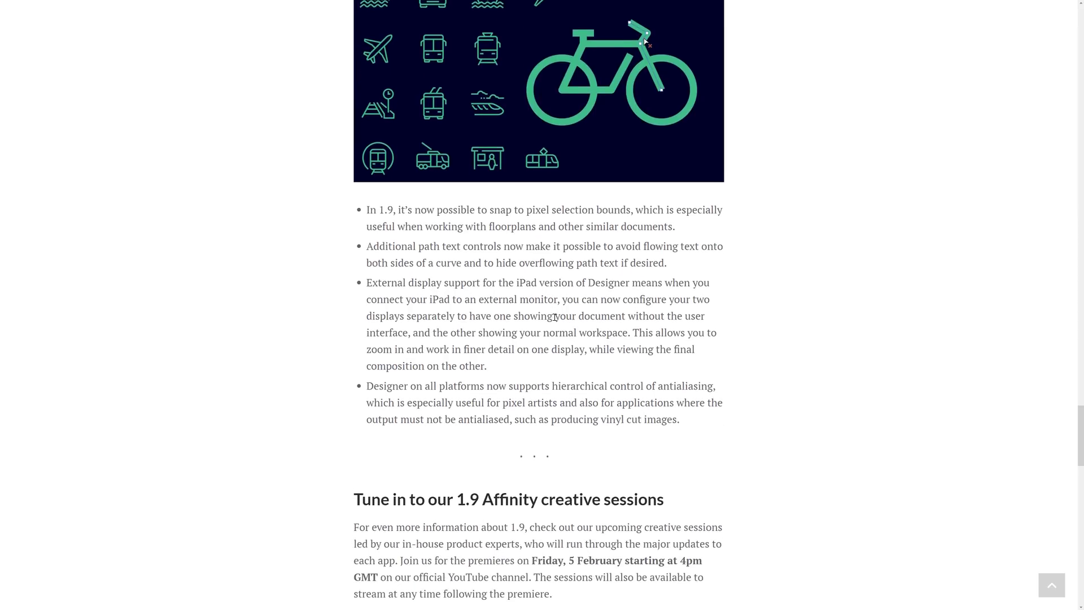
pyautogui.scroll(-3)
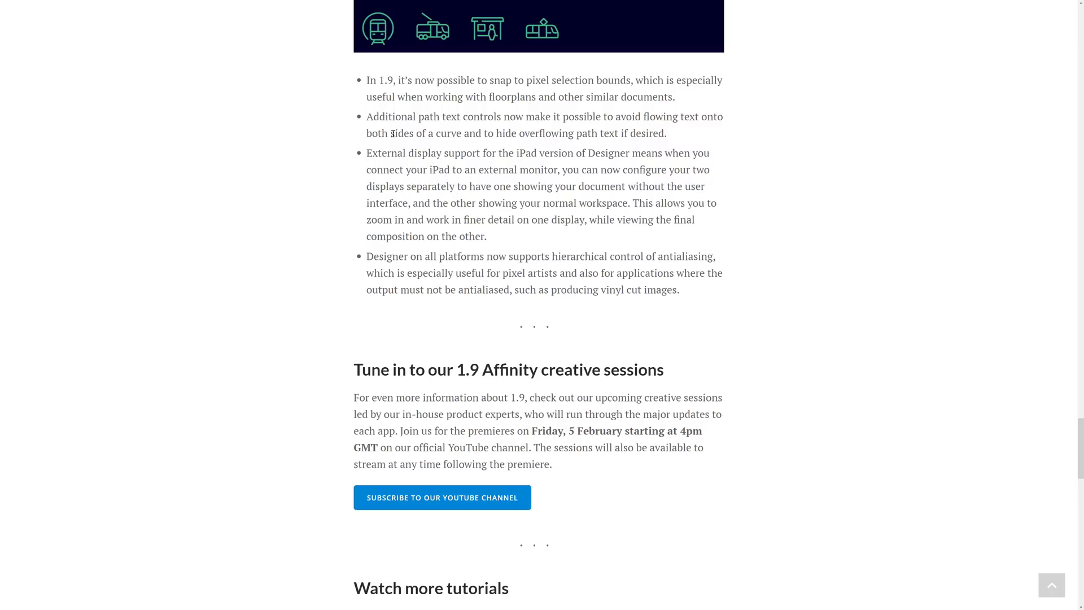
pyautogui.moveTo(513, 131)
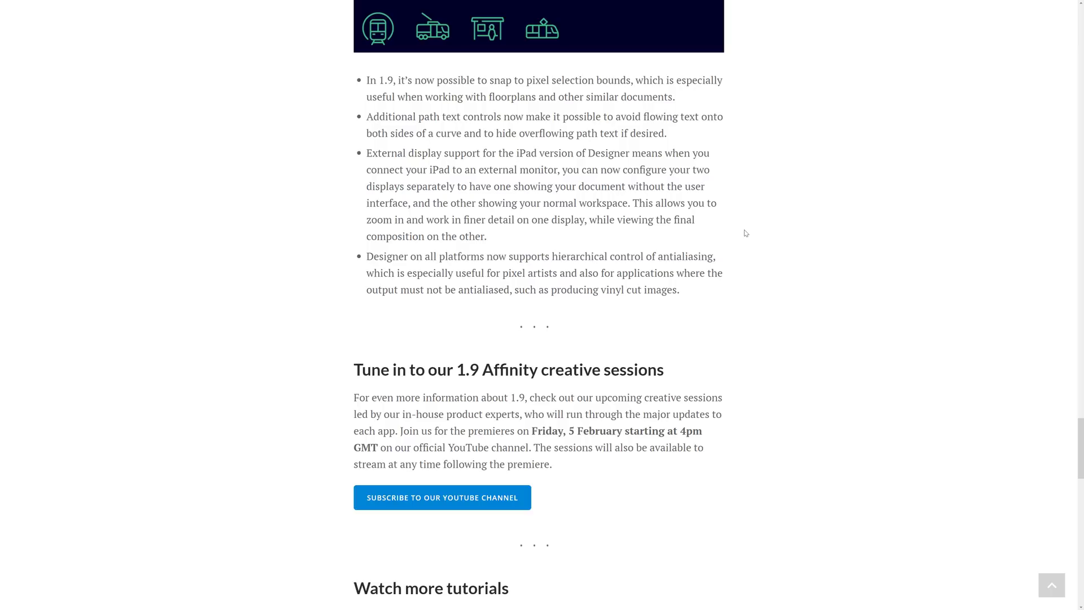
pyautogui.moveTo(477, 275)
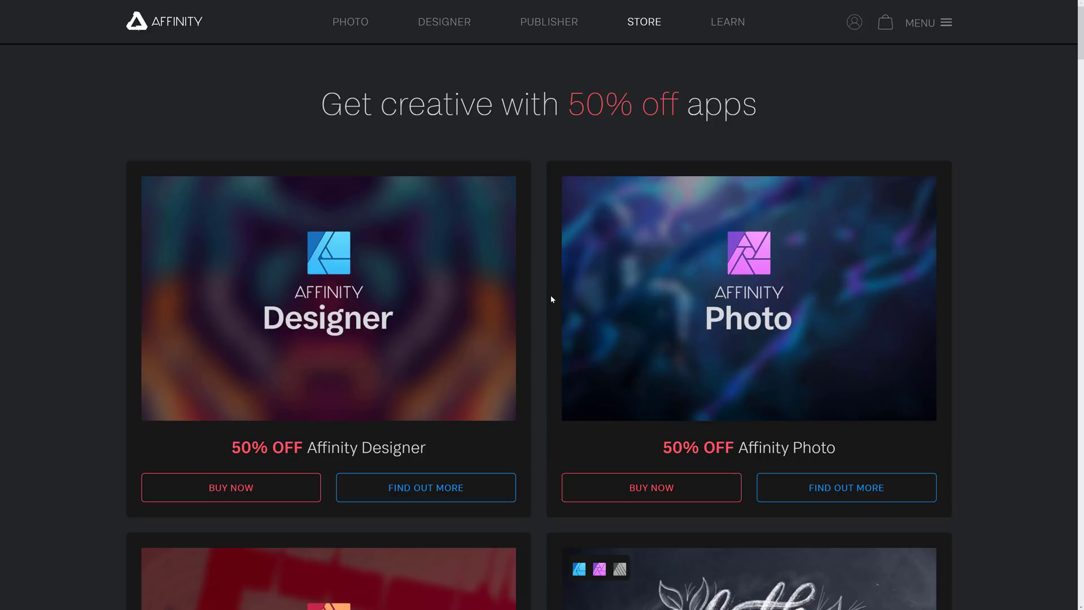
pyautogui.moveTo(560, 316)
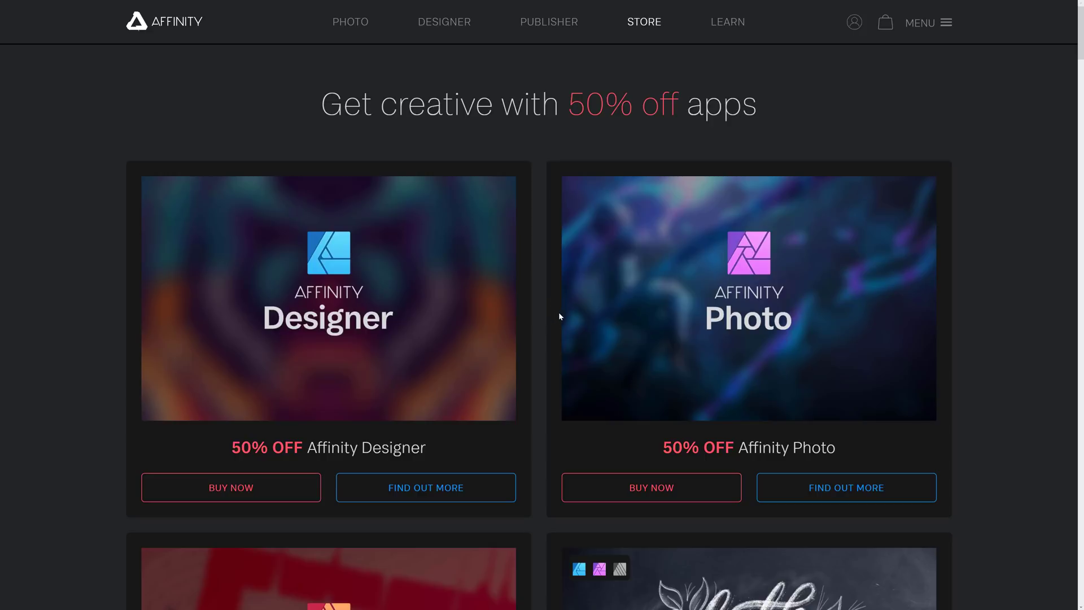
pyautogui.moveTo(488, 290)
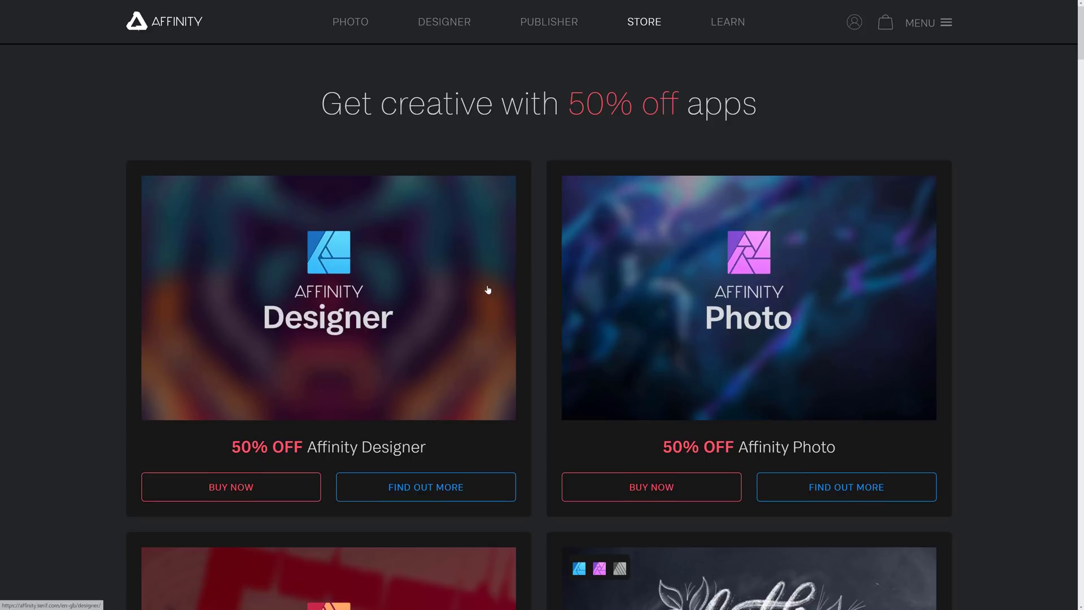
pyautogui.scroll(-3)
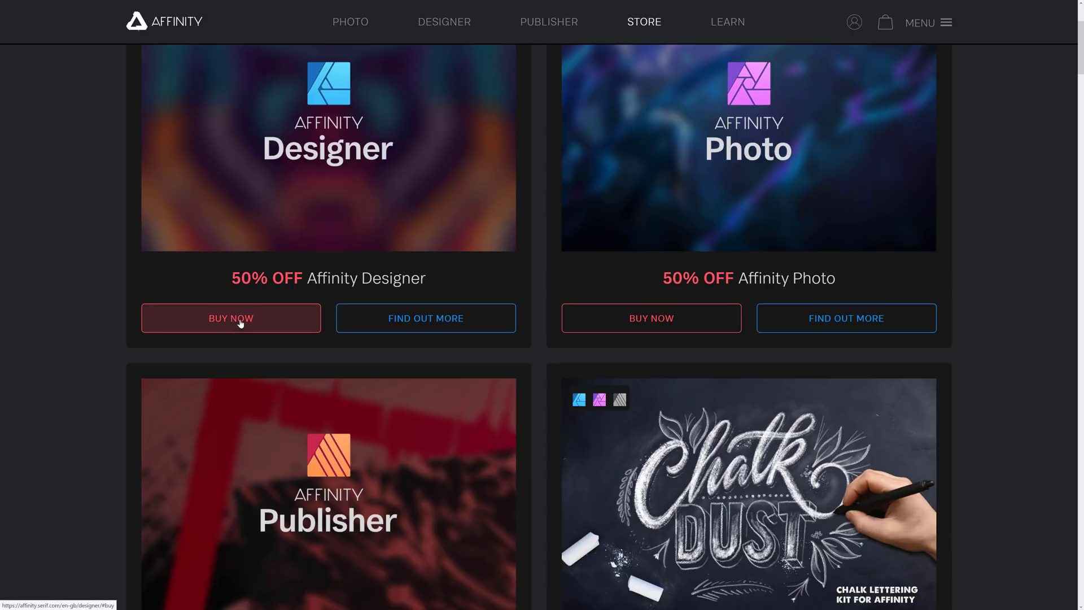
pyautogui.click(230, 319)
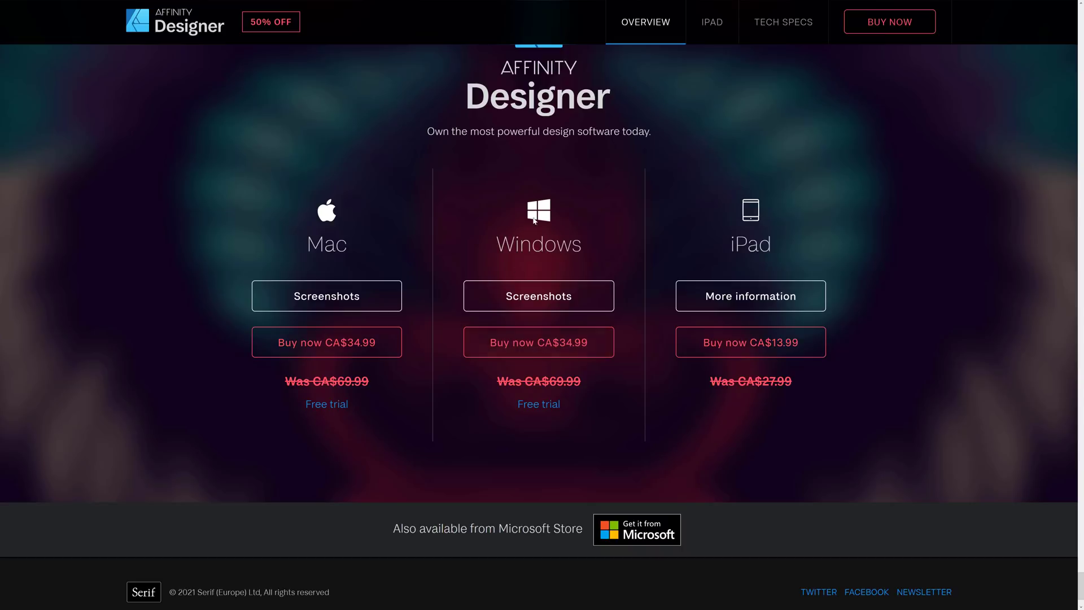
pyautogui.moveTo(716, 263)
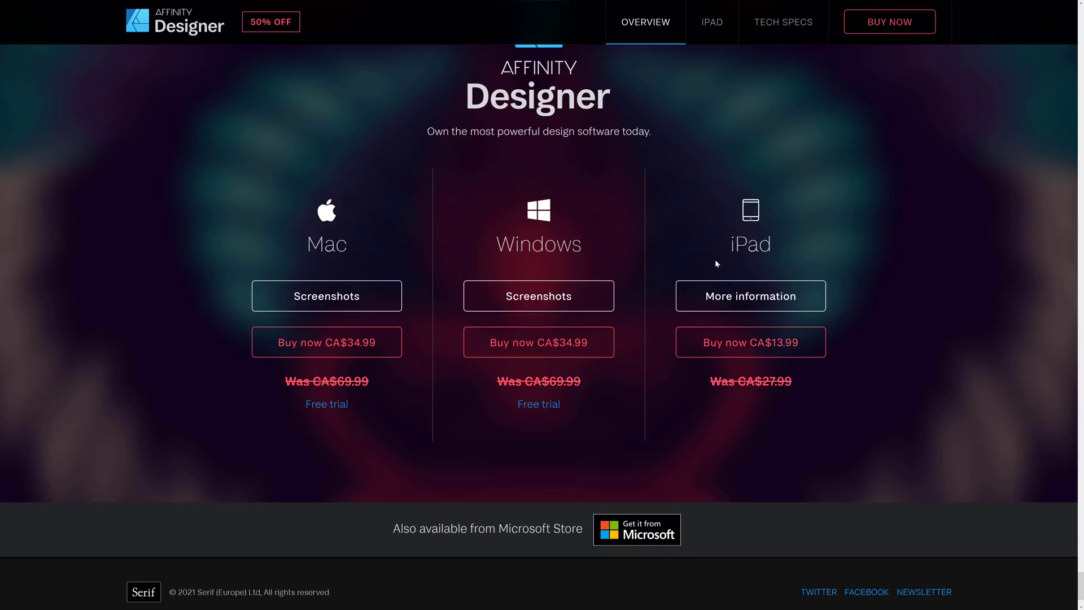
pyautogui.moveTo(538, 341)
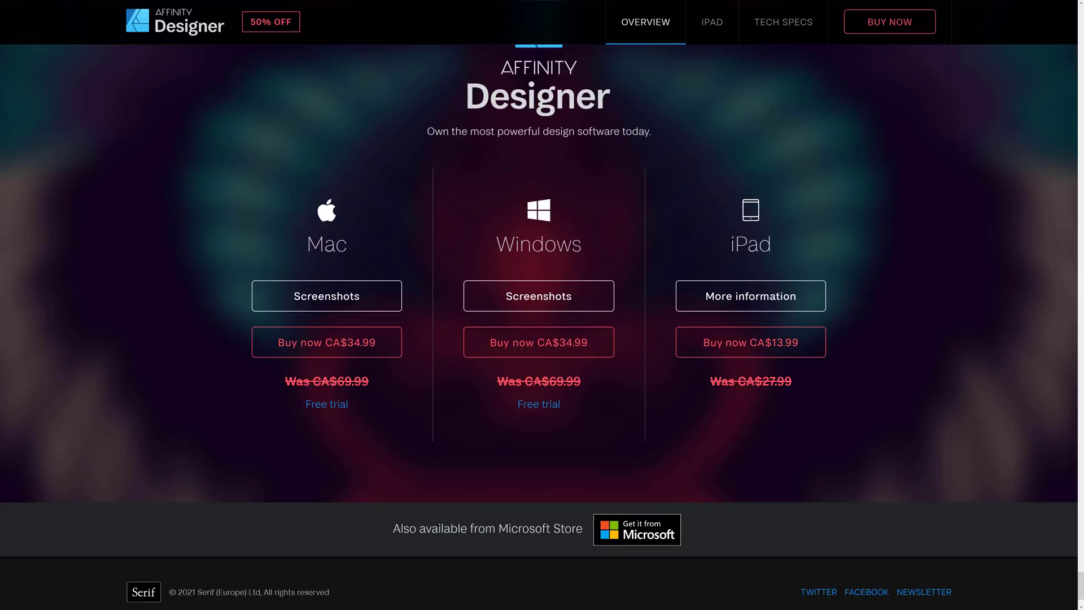
pyautogui.moveTo(537, 296)
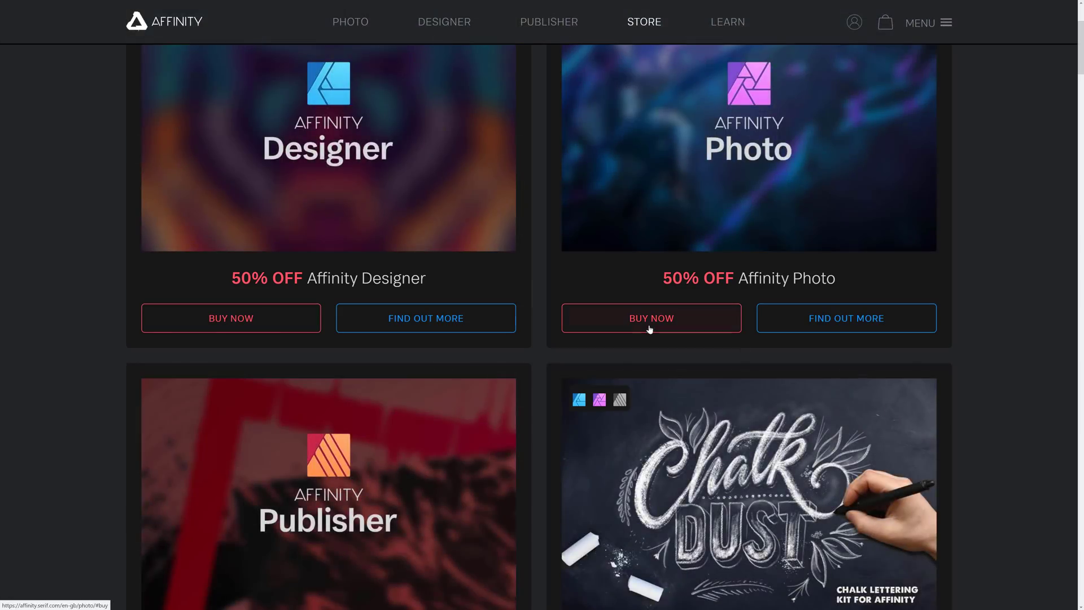
pyautogui.click(650, 319)
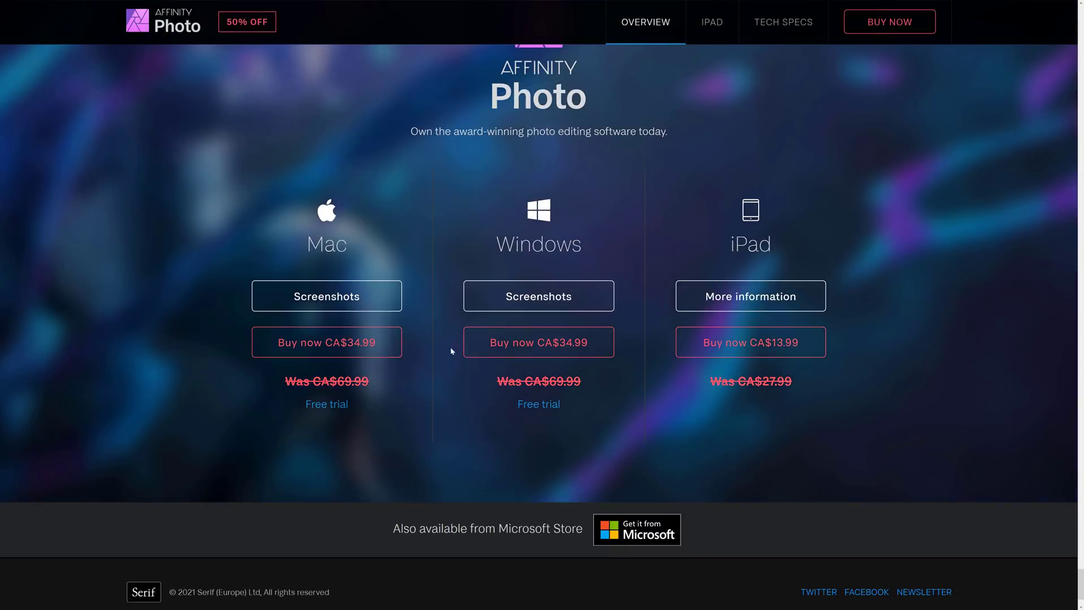
pyautogui.moveTo(538, 342)
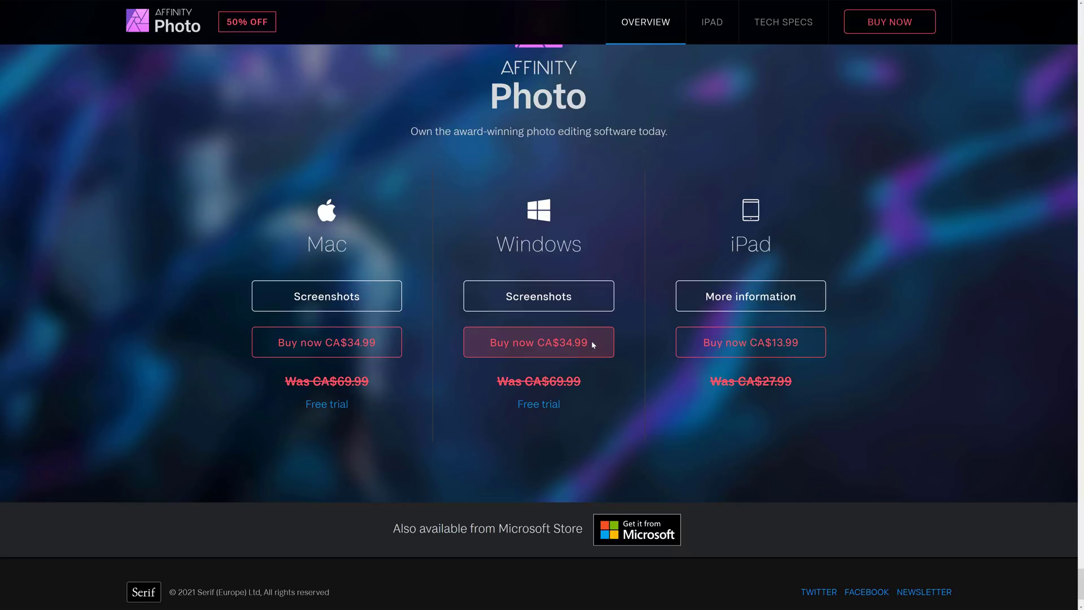
pyautogui.moveTo(557, 184)
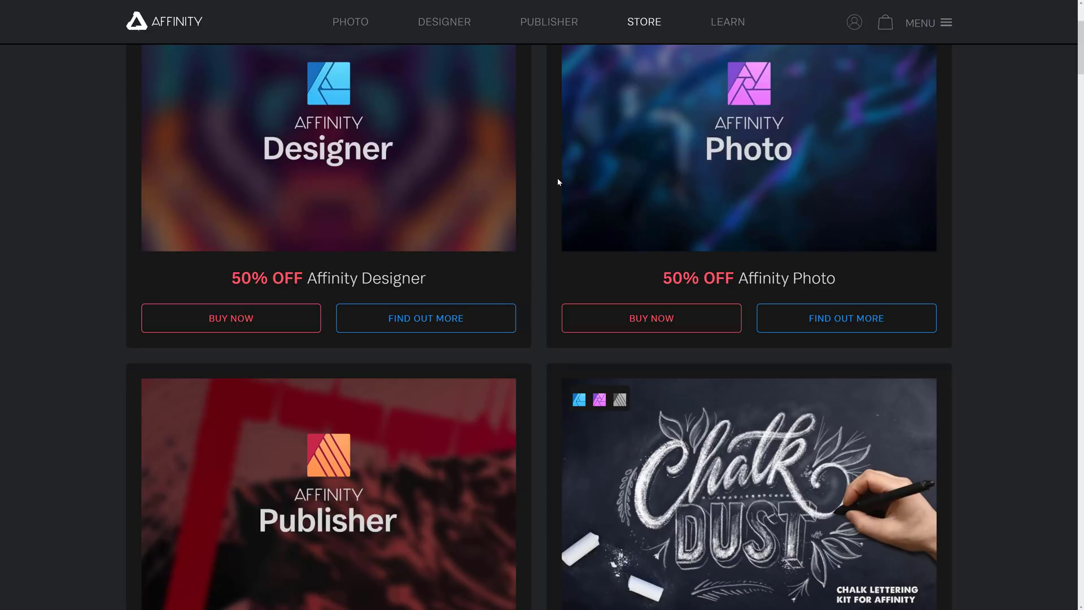
pyautogui.scroll(-3)
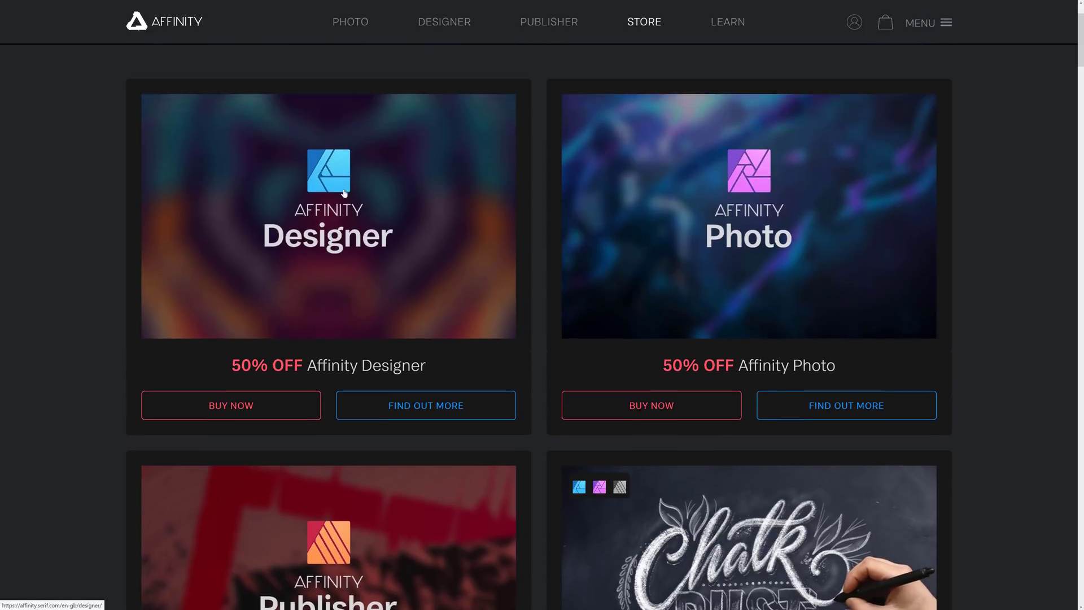